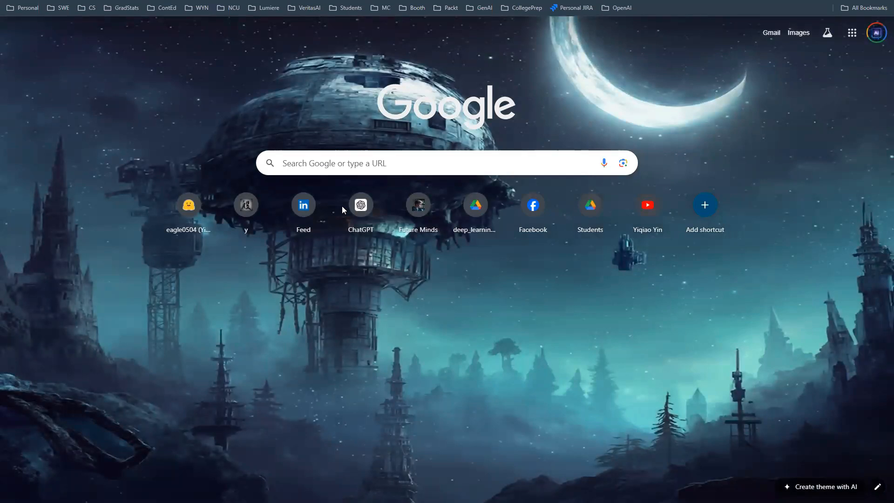
Step: Search 'simpson paradox' in Chrome and reach the Wikipedia article on Simpson's paradox
text(simpson paradox)
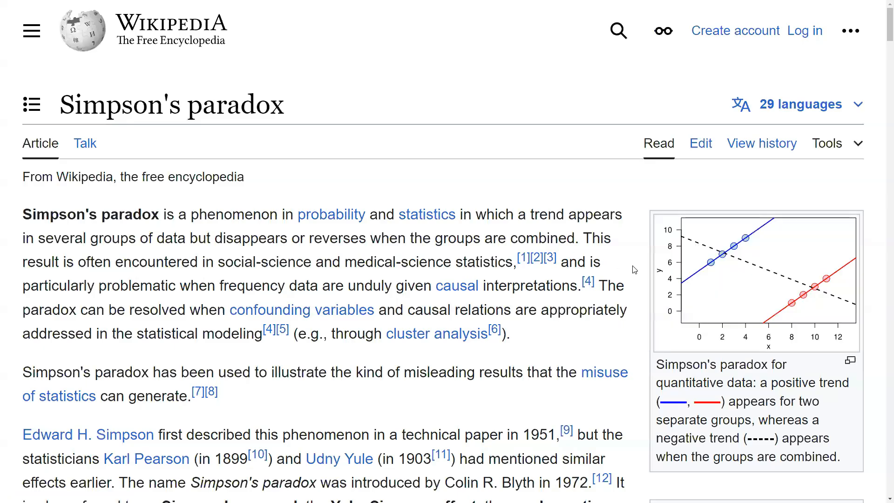
mouse_move(574, 261)
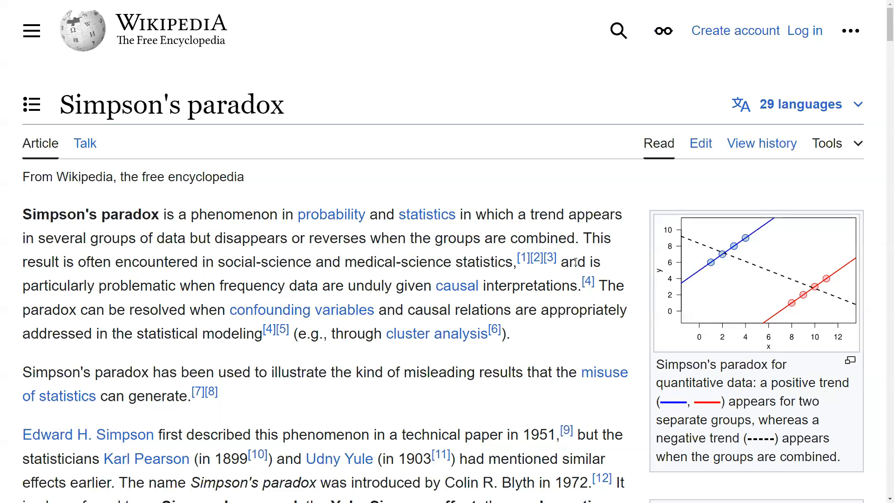
mouse_move(608, 270)
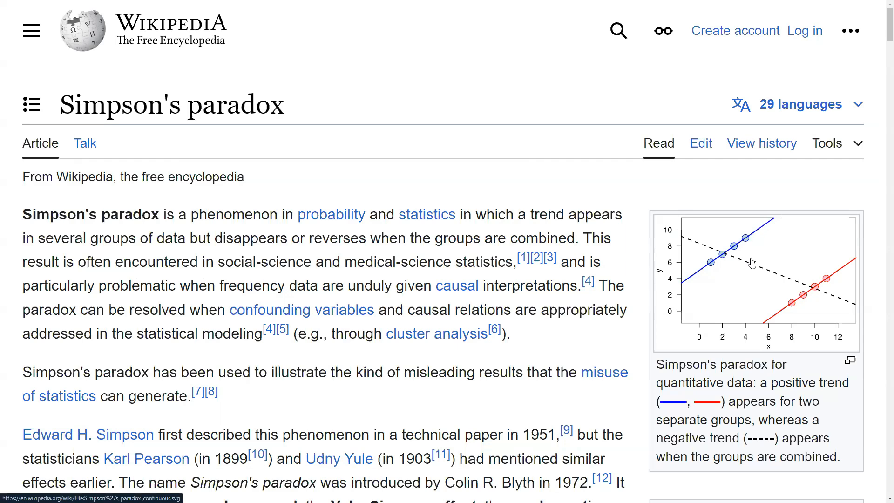
Step: View the Simpson's paradox scatter plot enlarged in the media viewer, then close it
click(753, 279)
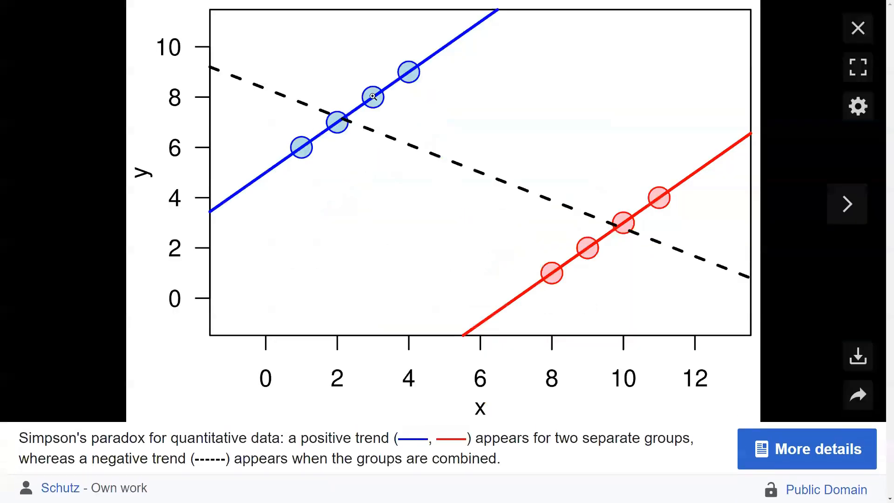
mouse_move(255, 173)
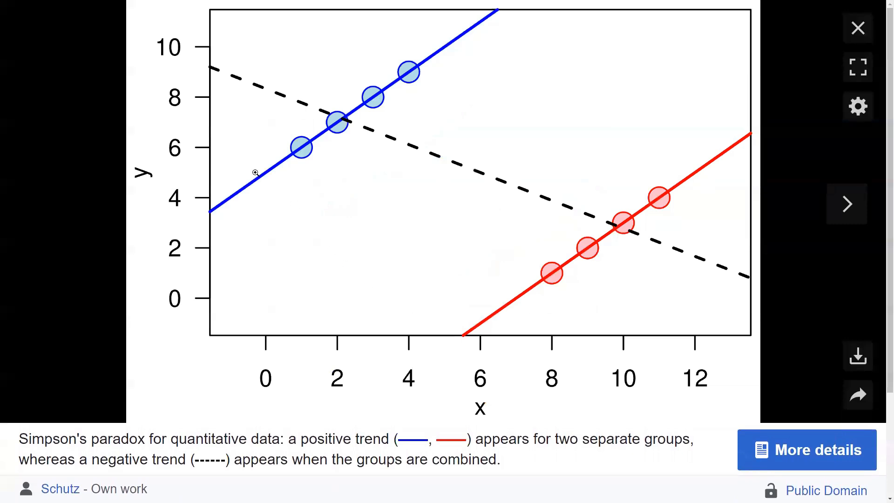
mouse_move(406, 94)
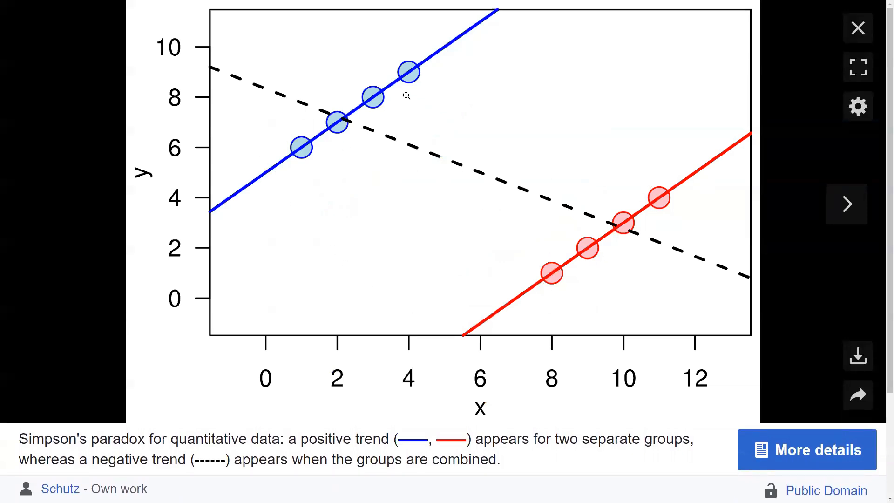
mouse_move(405, 92)
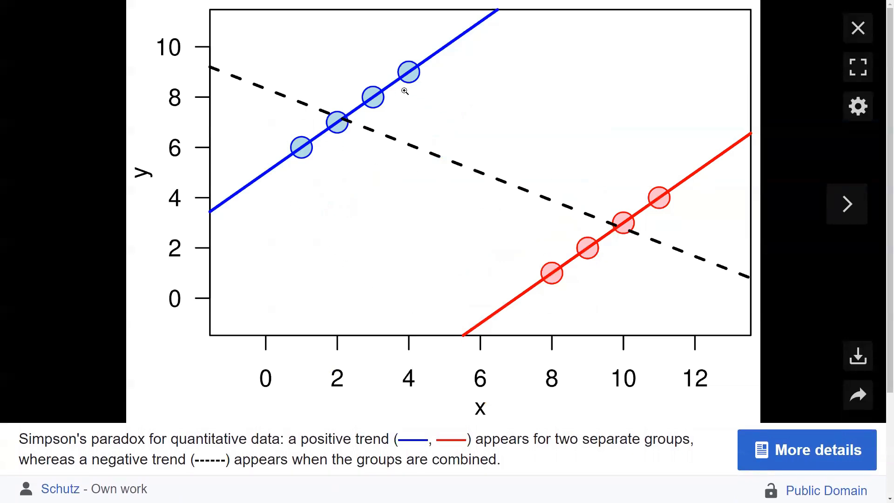
mouse_move(658, 183)
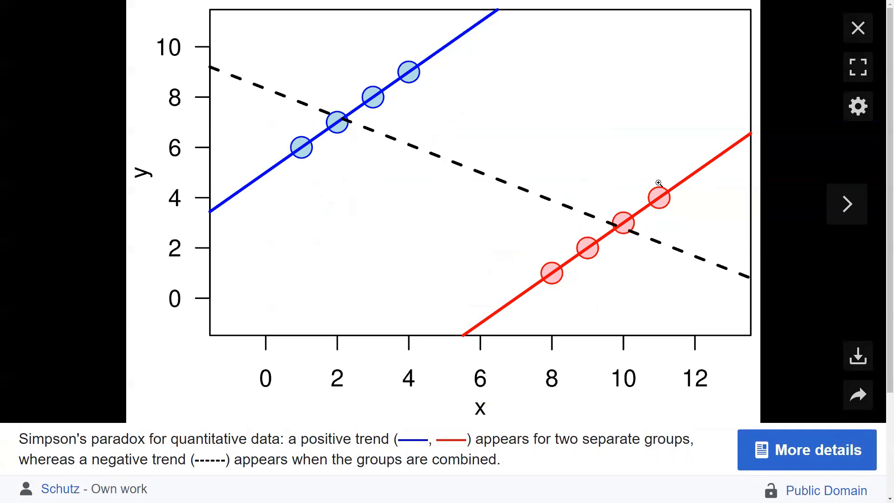
mouse_move(345, 123)
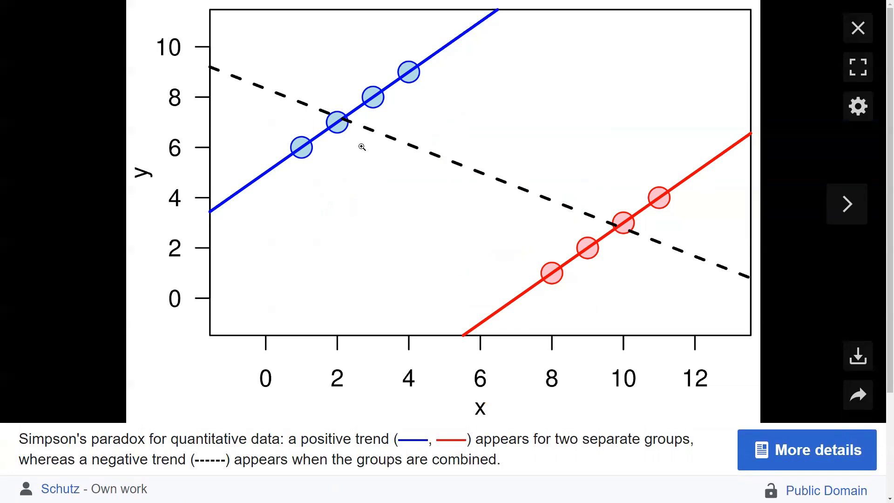
mouse_move(449, 72)
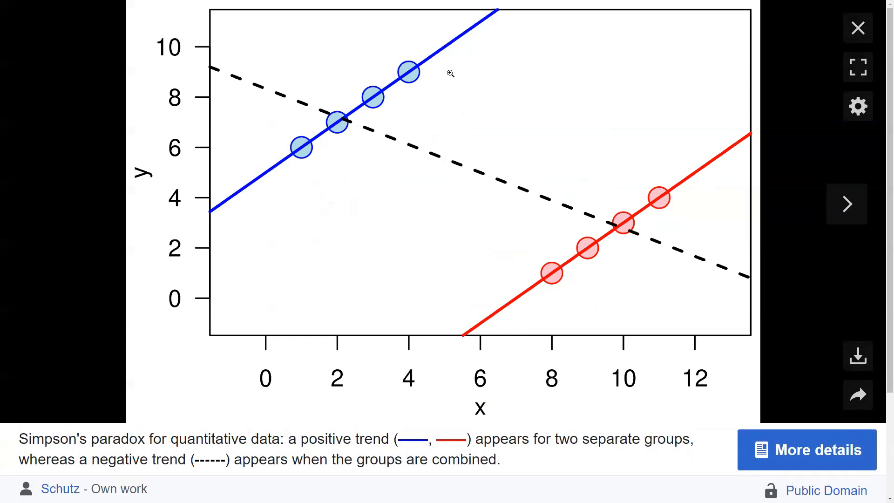
mouse_move(672, 196)
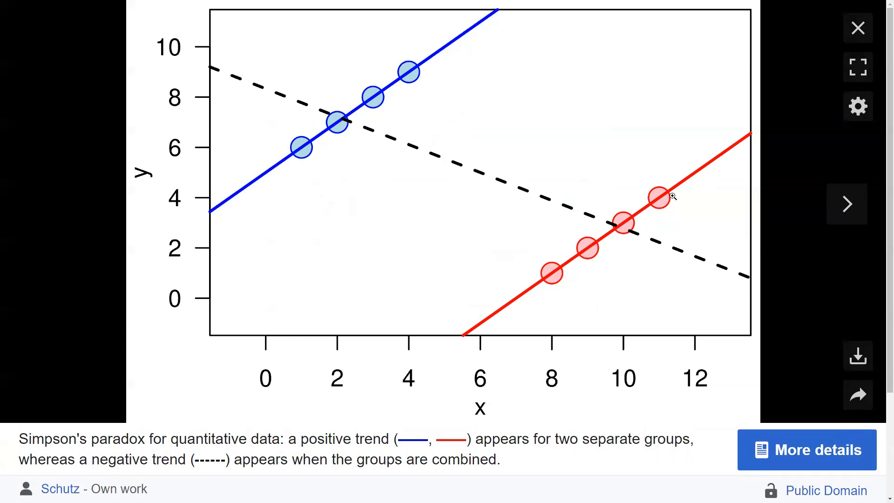
mouse_move(526, 141)
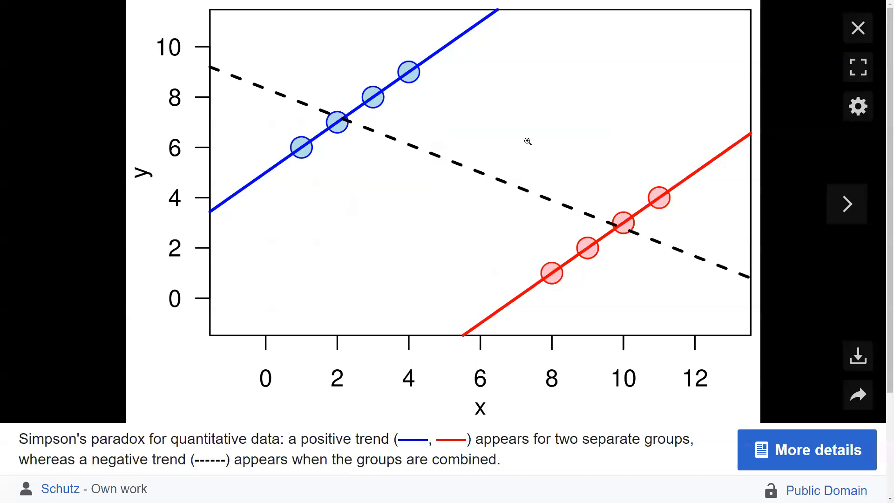
mouse_move(524, 192)
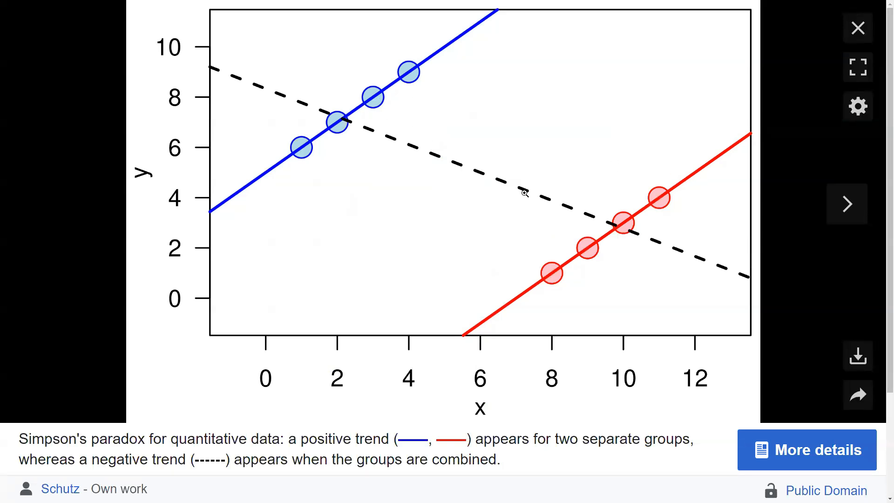
mouse_move(415, 171)
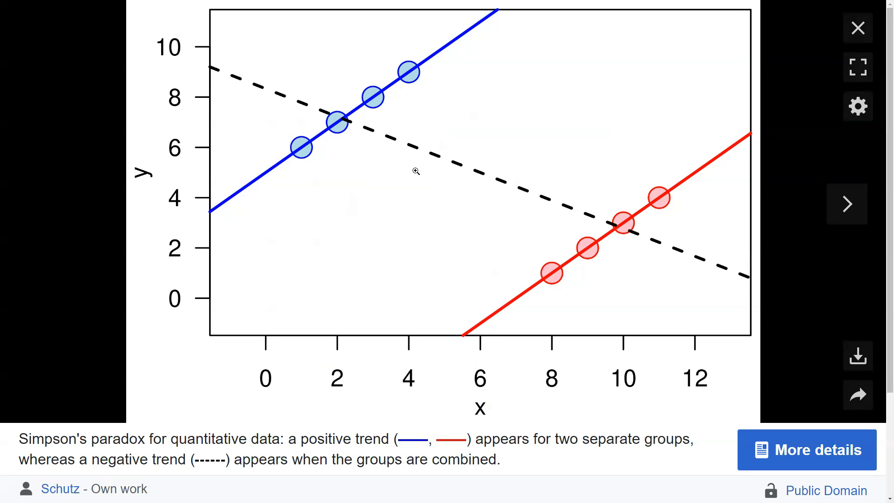
mouse_move(370, 125)
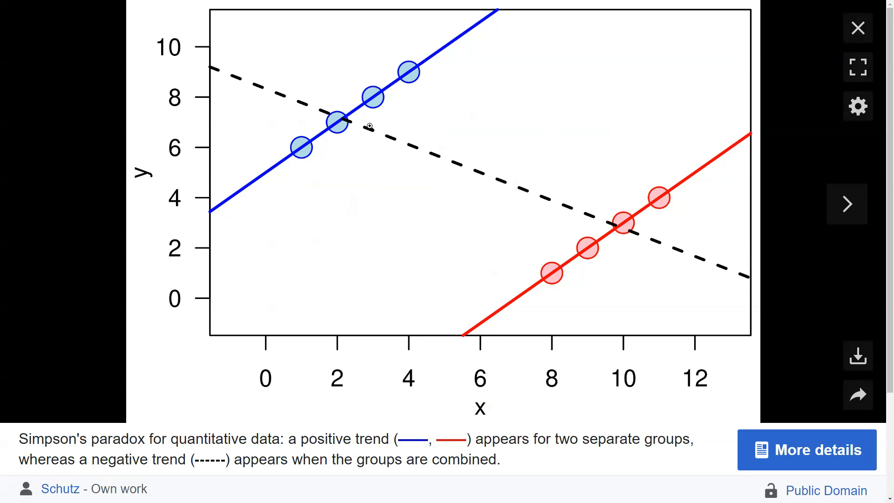
mouse_move(458, 207)
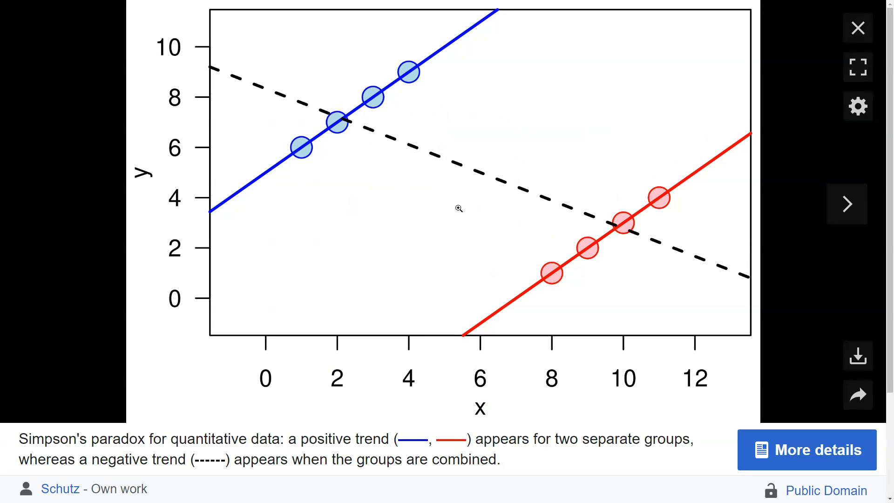
mouse_move(337, 120)
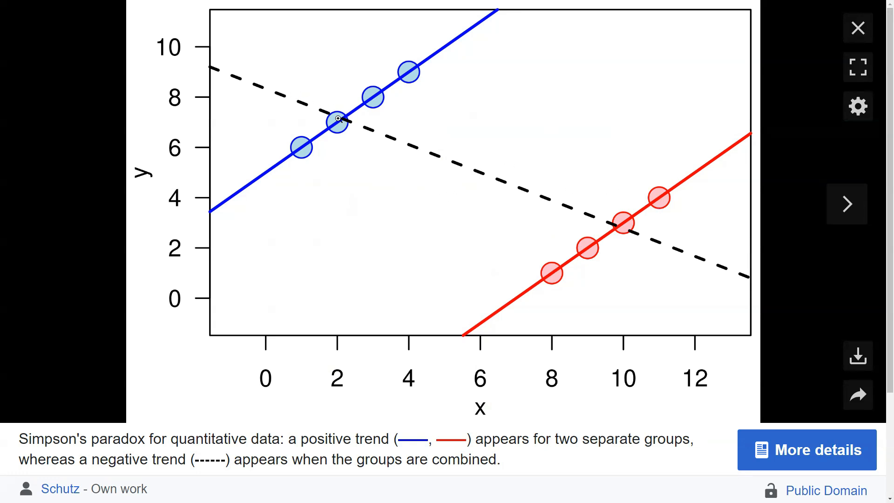
mouse_move(676, 250)
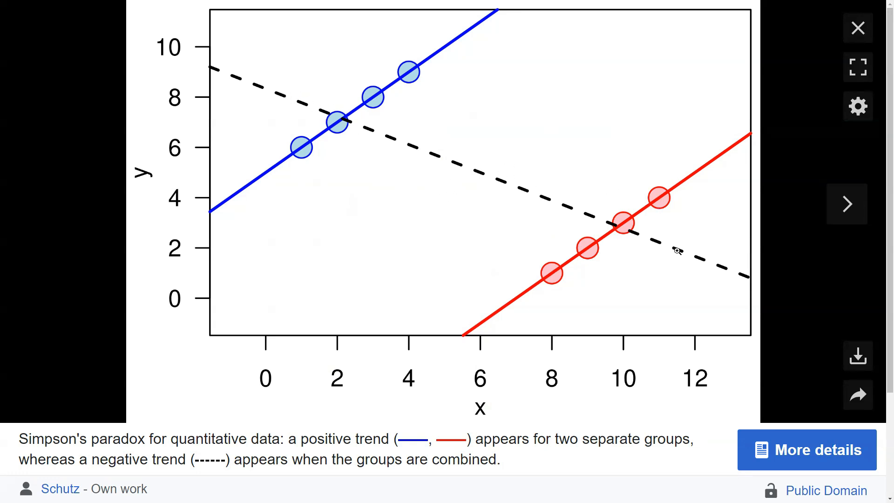
mouse_move(647, 239)
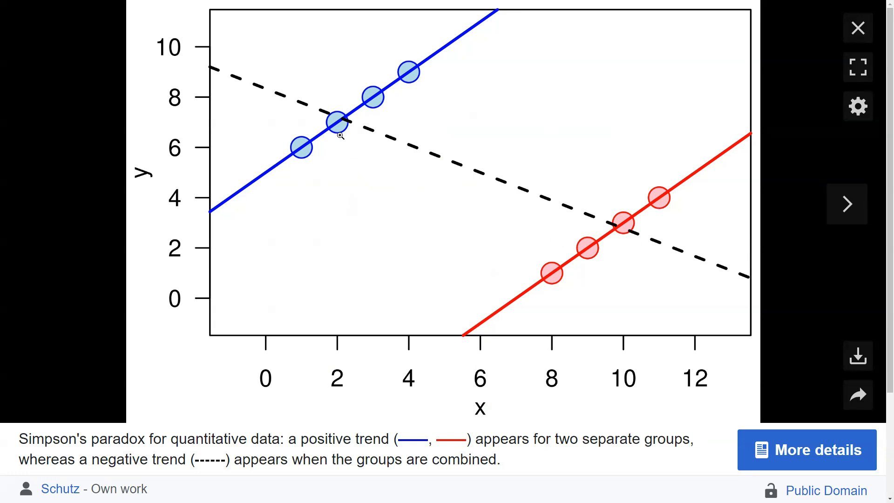
mouse_move(413, 156)
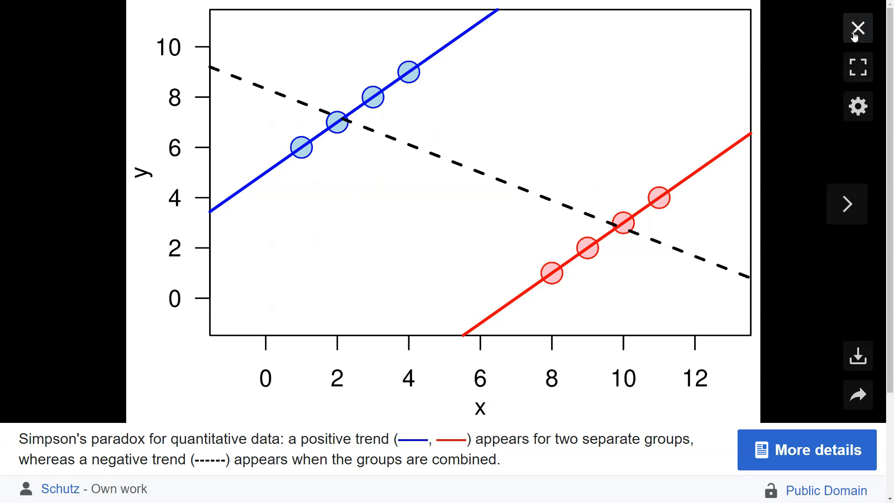
mouse_move(857, 28)
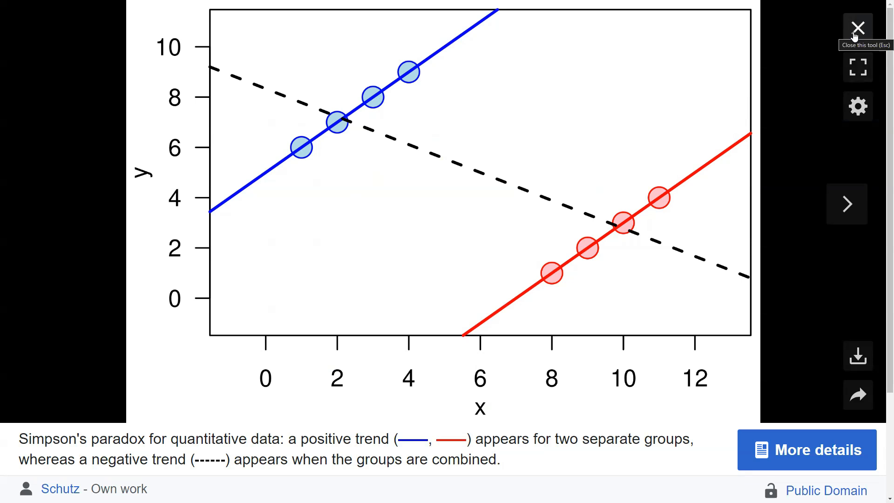
mouse_move(351, 174)
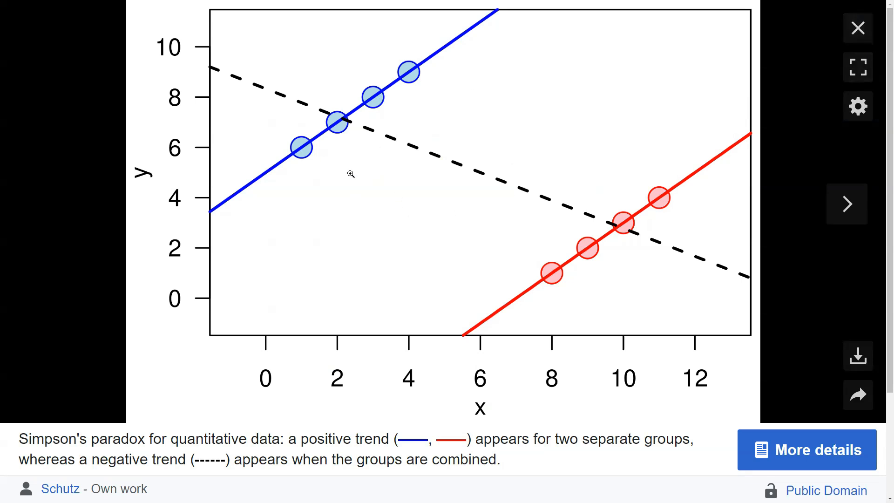
mouse_move(857, 67)
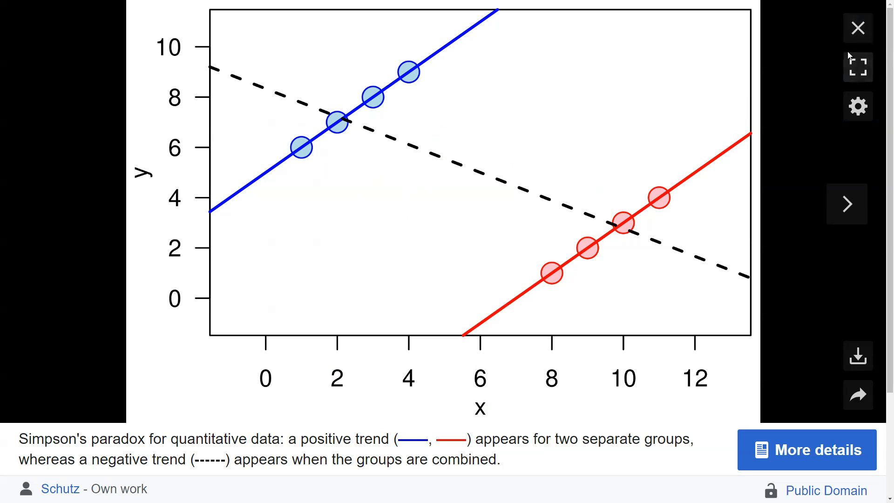
click(857, 27)
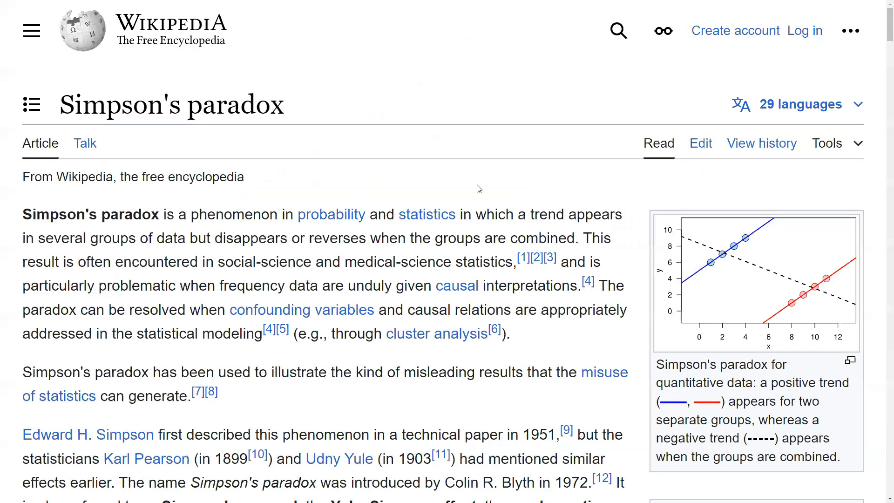
mouse_move(613, 311)
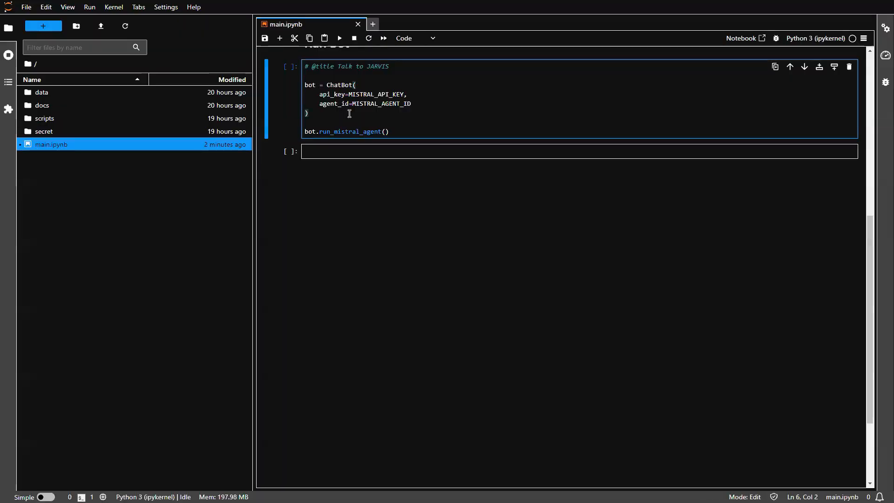
Step: Start the agent chat and ask it to write a script explaining Simpson's paradox
click(339, 38)
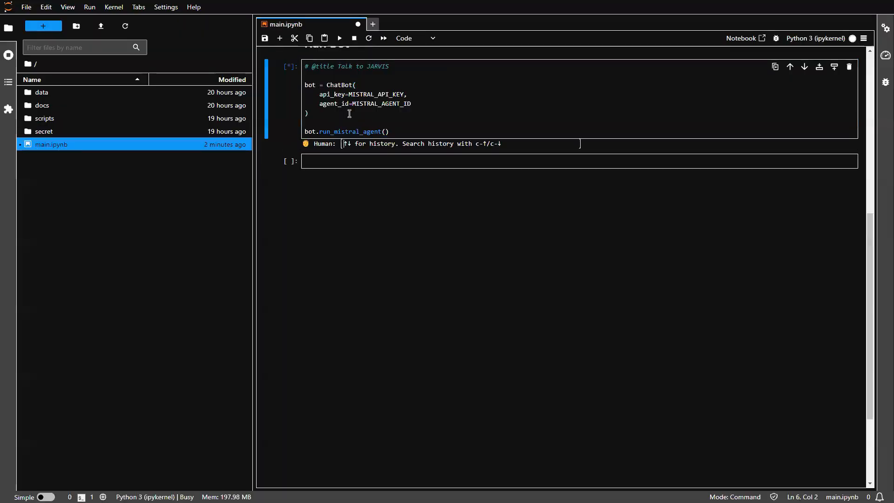
mouse_move(357, 144)
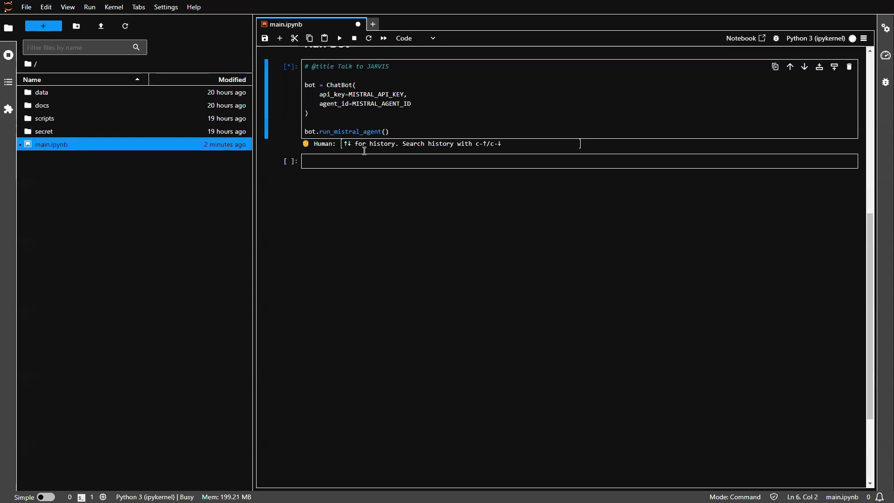
mouse_move(445, 207)
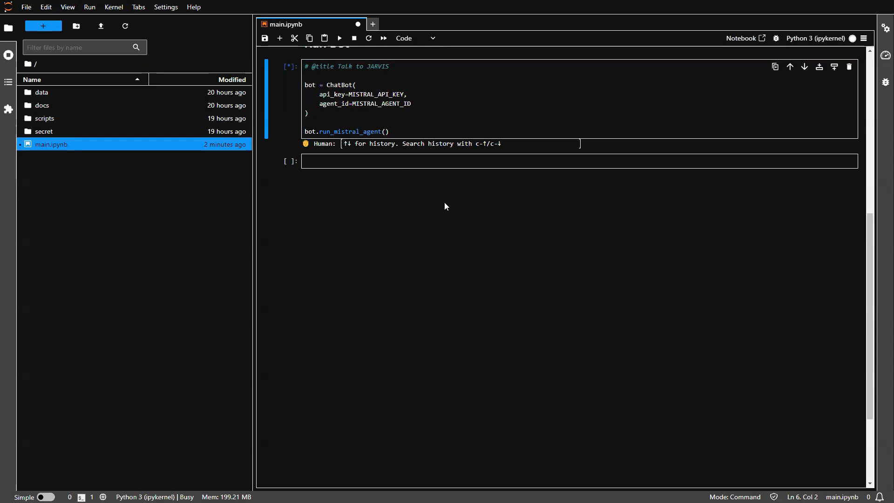
text(i want to un)
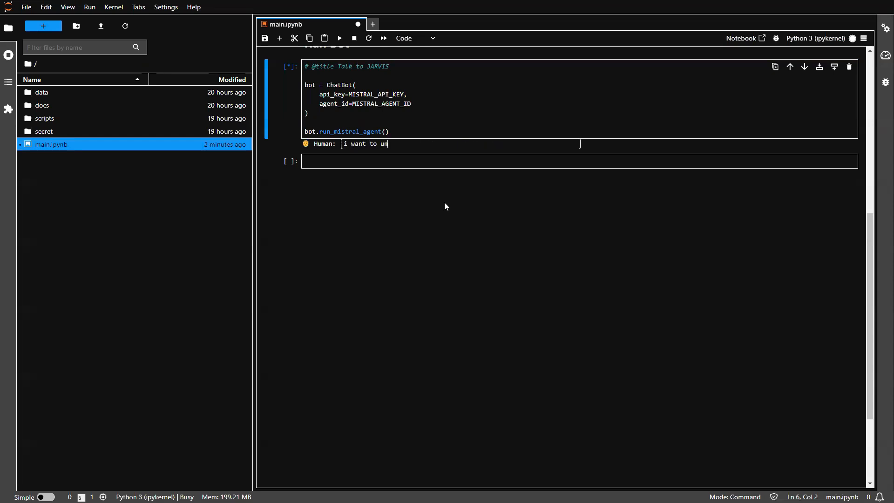
text(derstand the simpson's par)
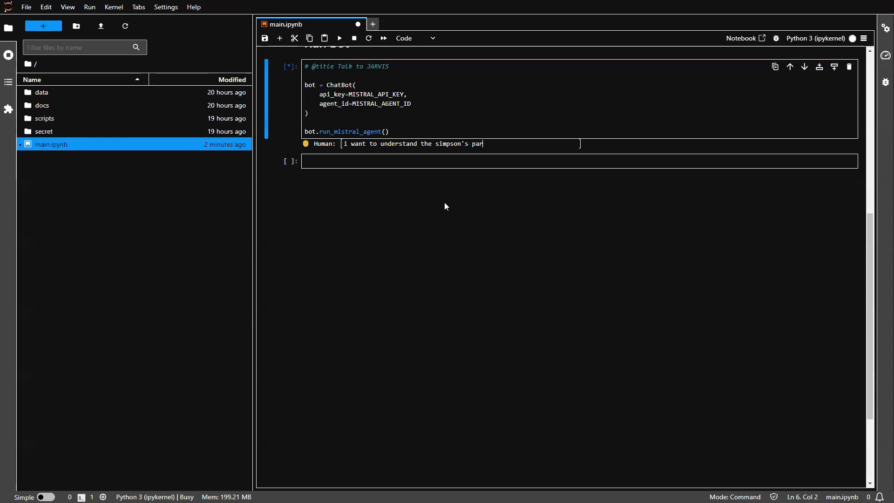
text(dox. write)
text(test1)
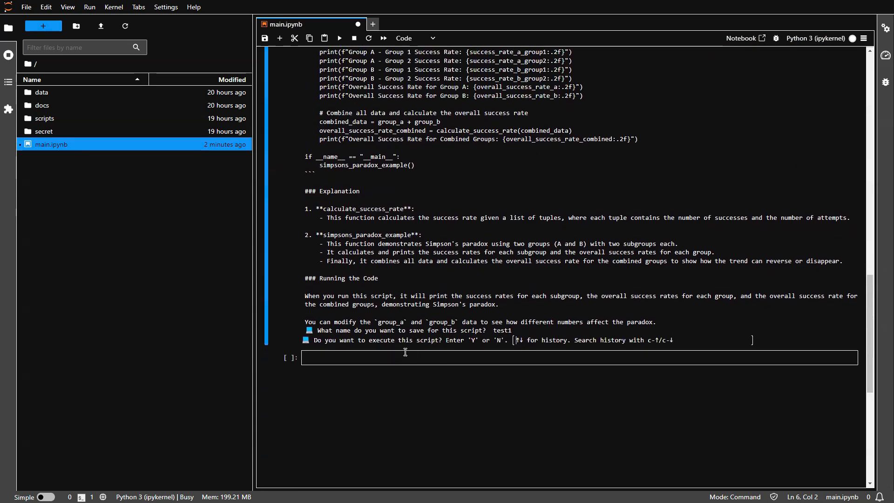
Step: Confirm execution with Y so test1 prints group A/B and combined 0.15 rates, then select test1.py
text(Y)
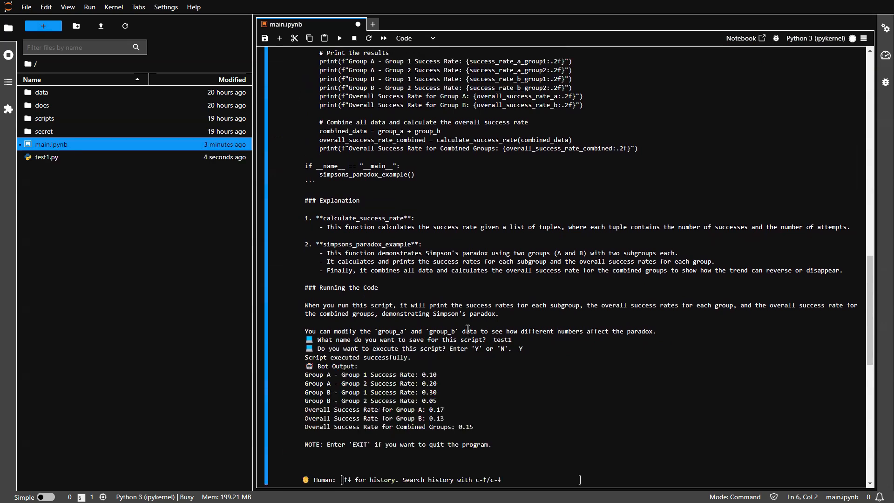
scroll(down, 3)
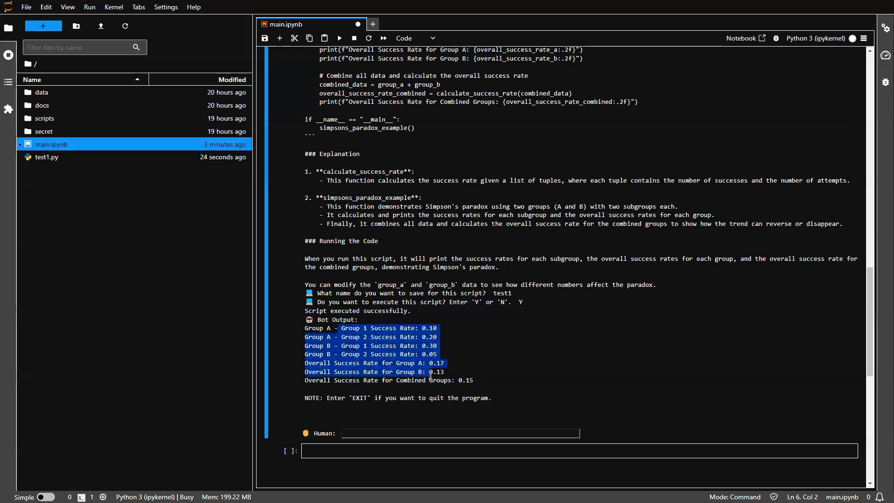
click(412, 363)
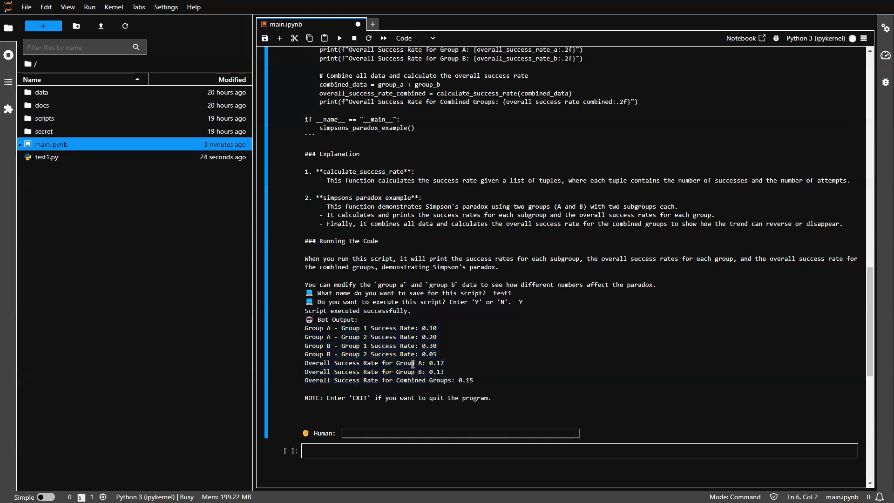
click(47, 156)
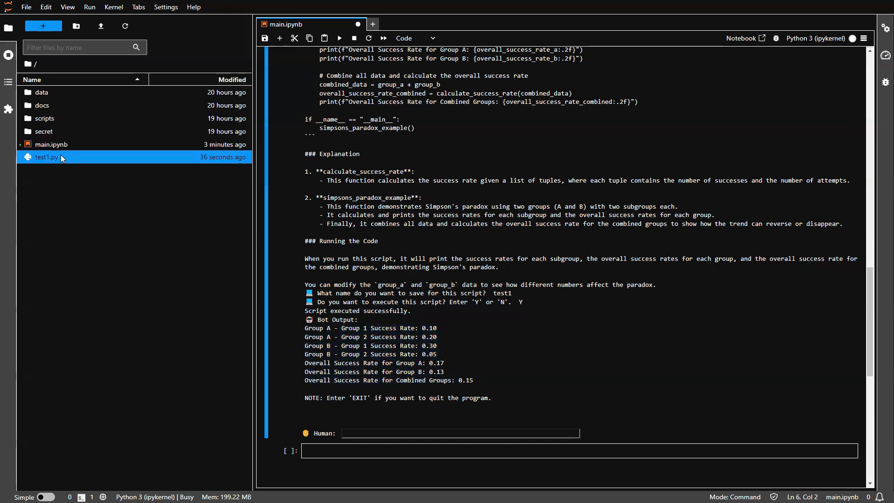
double_click(47, 156)
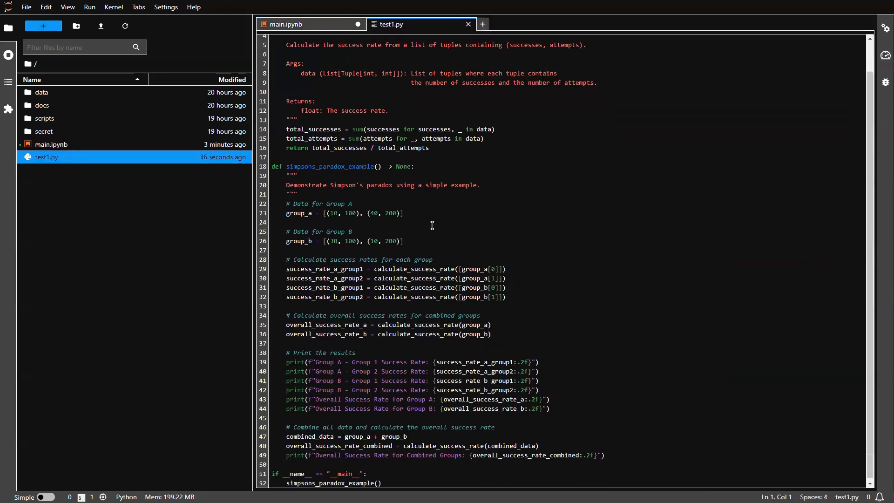
scroll(up, 3)
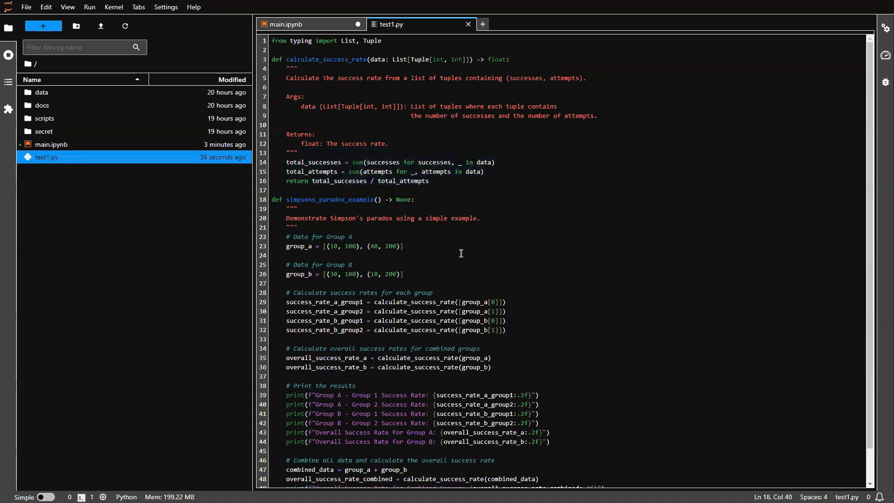
scroll(down, 3)
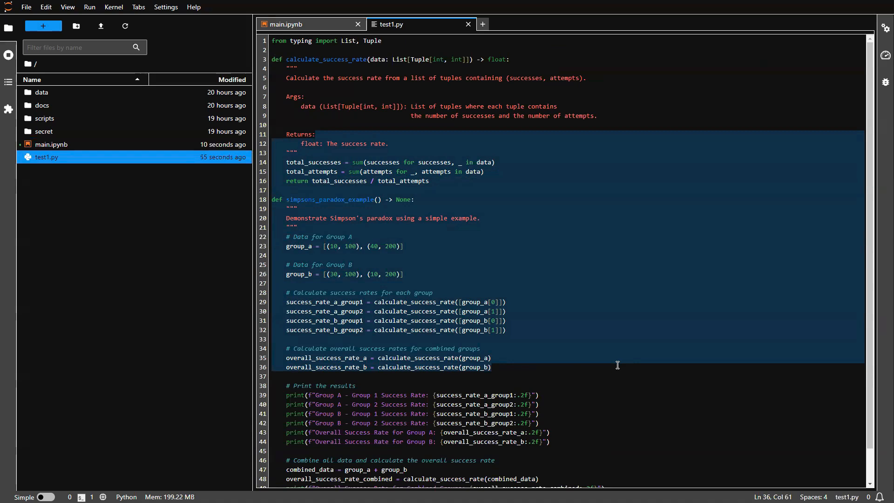
mouse_move(581, 308)
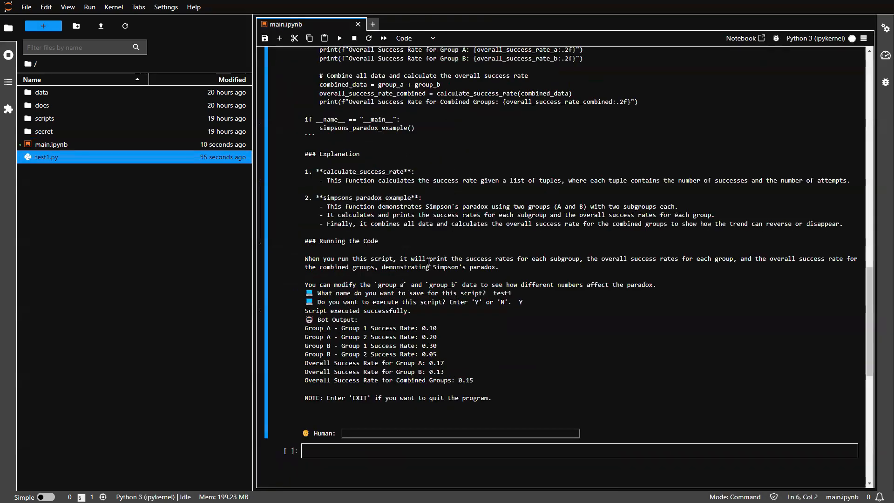
Step: Request a simulated X/Y/Z dataset, two regressions, and a Z-colour-coded scatter plot saved to file
scroll(down, 3)
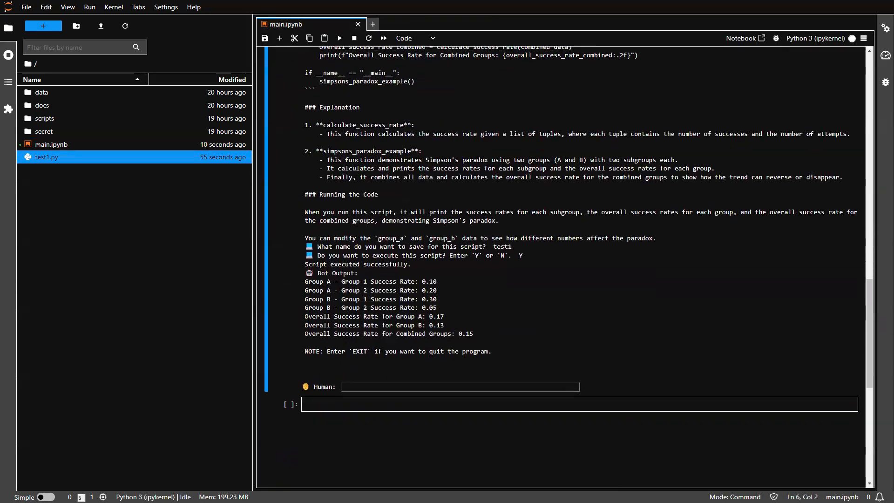
text(les X and Y. Then color coding using variable Z. Save the plot.)
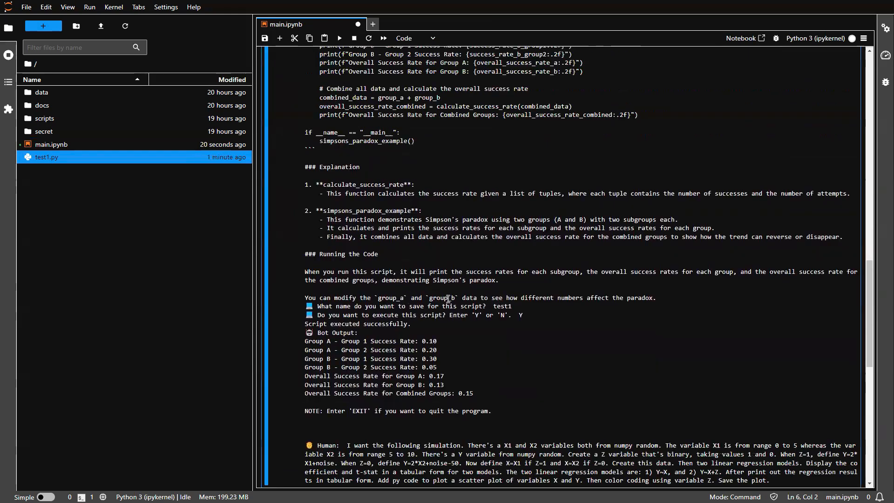
scroll(down, 3)
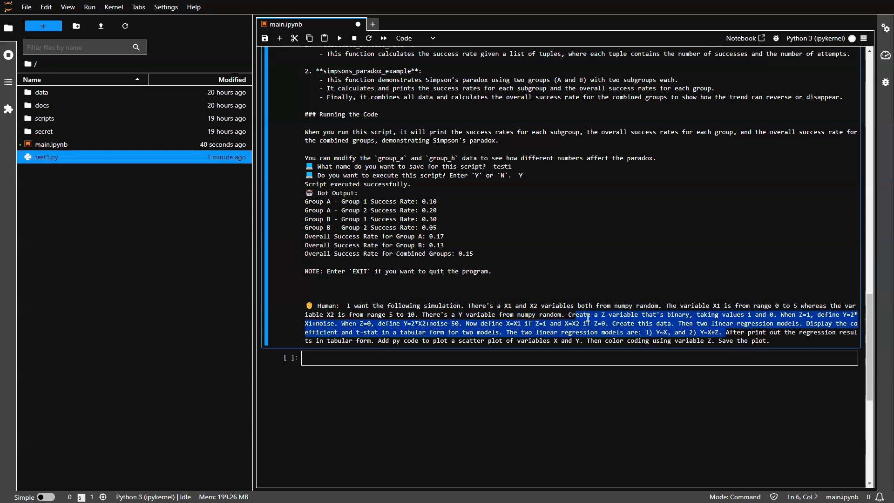
mouse_move(548, 313)
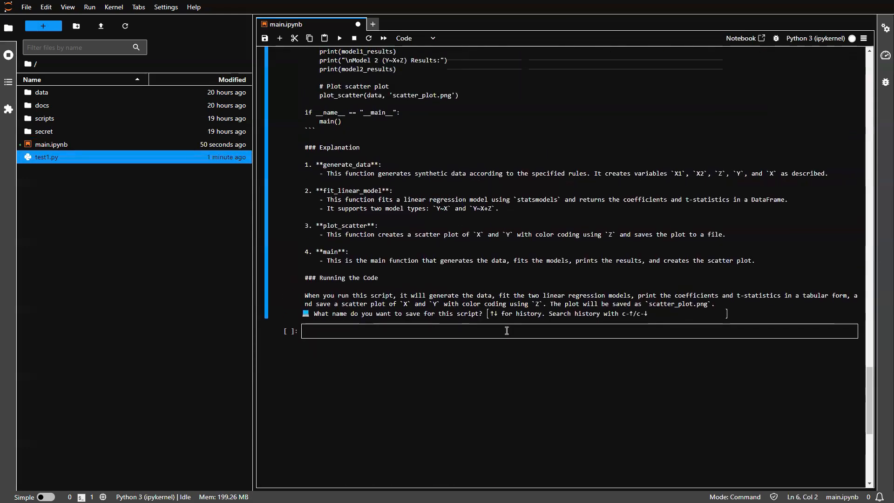
scroll(up, 3)
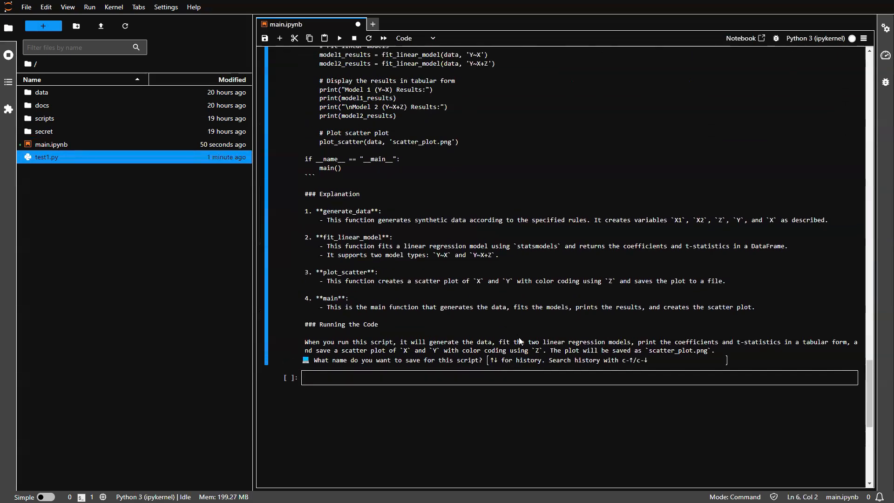
mouse_move(521, 361)
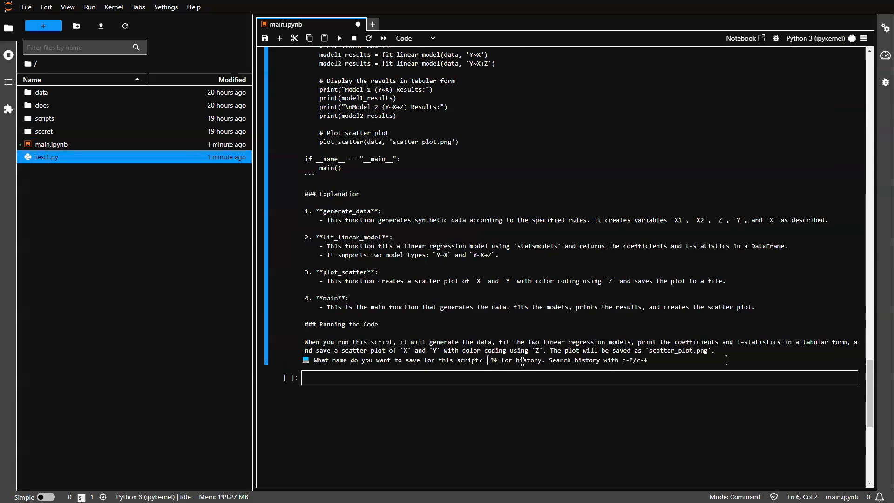
scroll(up, 3)
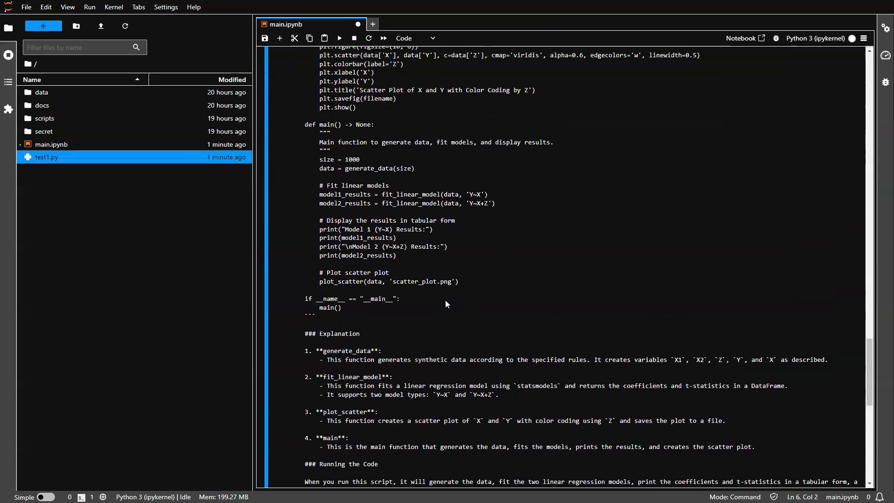
scroll(up, 3)
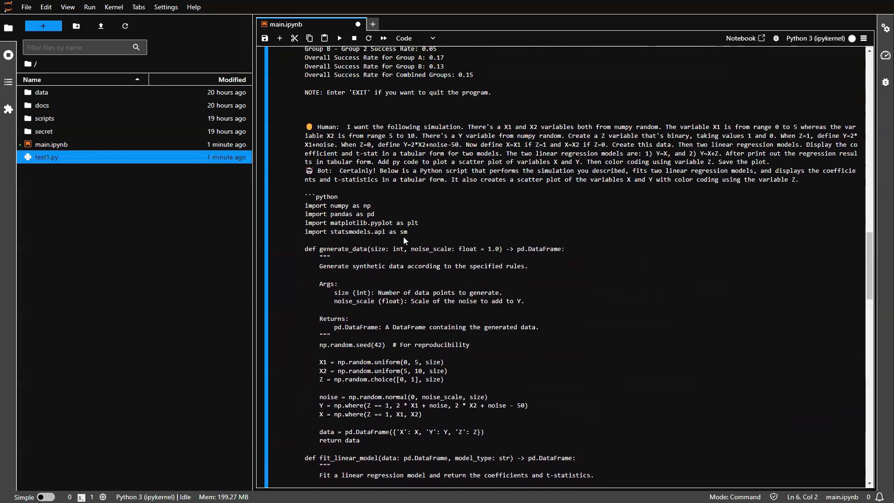
scroll(down, 3)
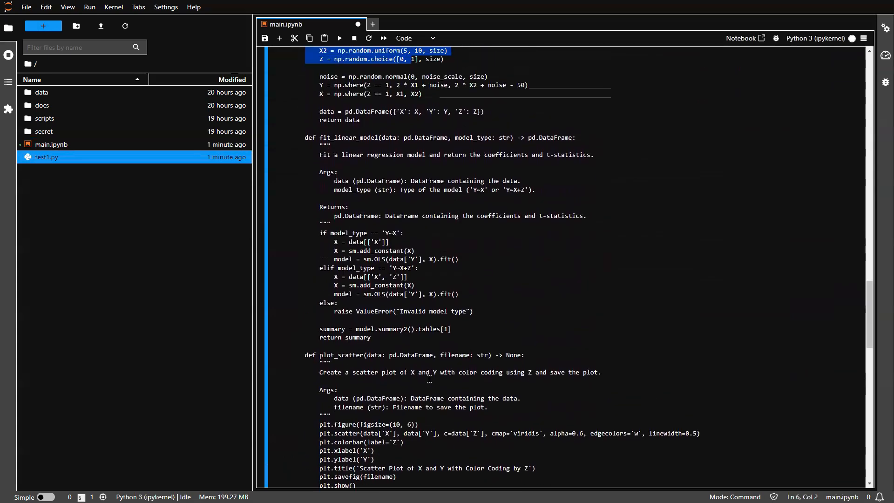
scroll(up, 3)
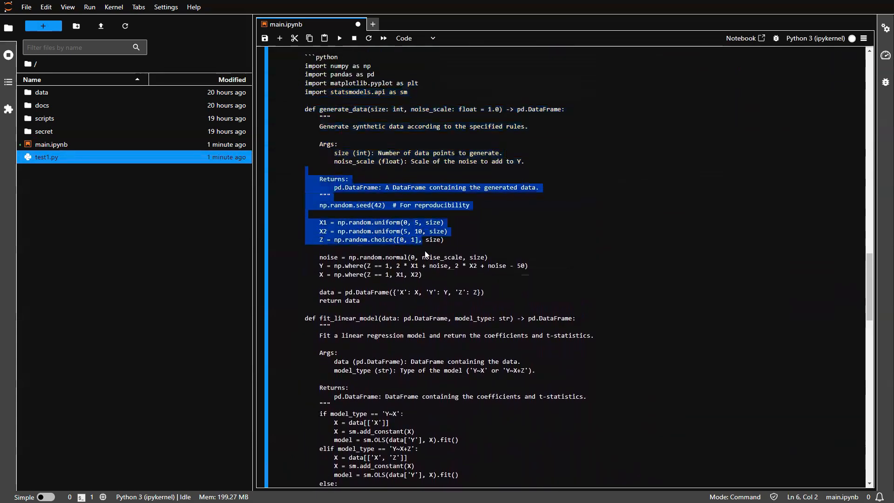
scroll(down, 3)
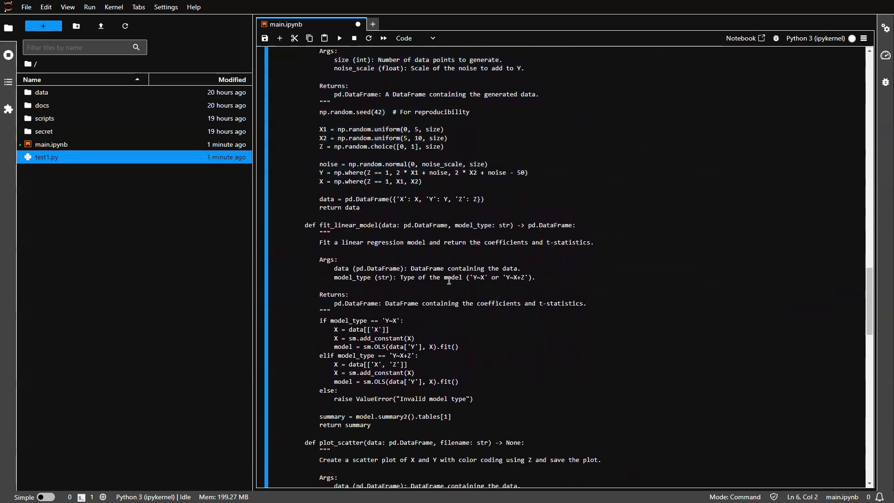
scroll(down, 3)
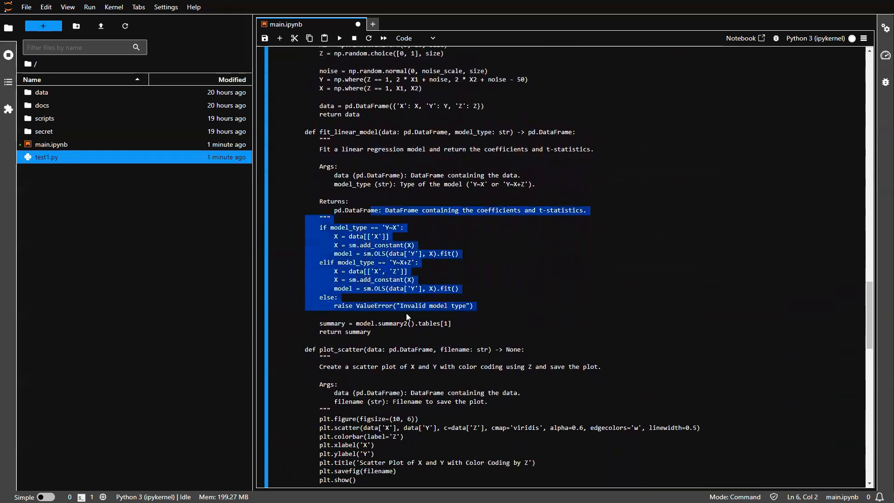
scroll(down, 3)
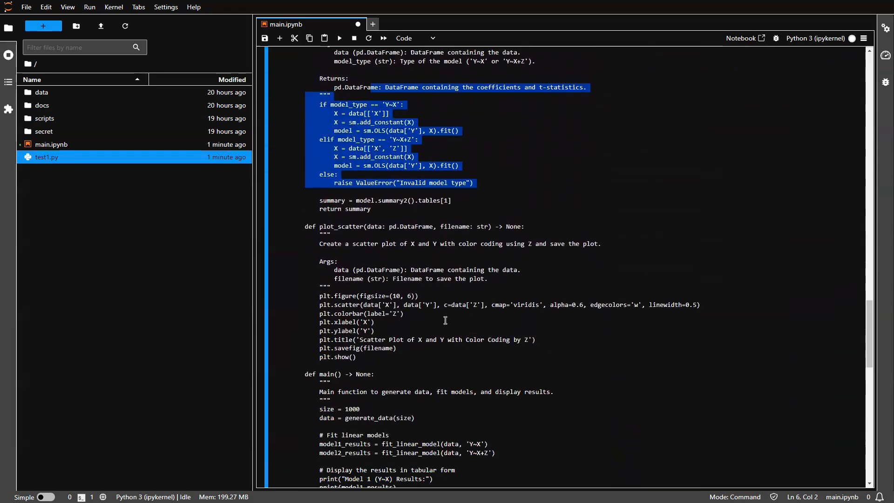
scroll(down, 3)
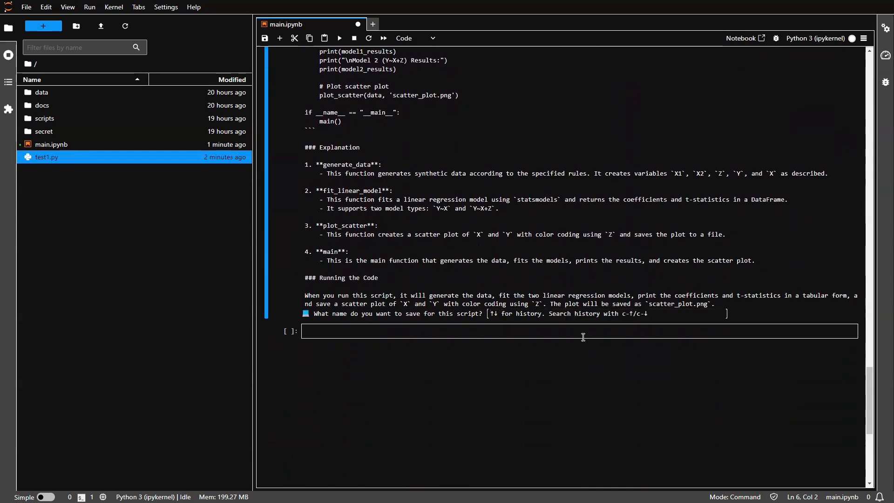
Step: Name the regression script test2 so it runs and saves scatter_plot.png
text(test2)
text(Y)
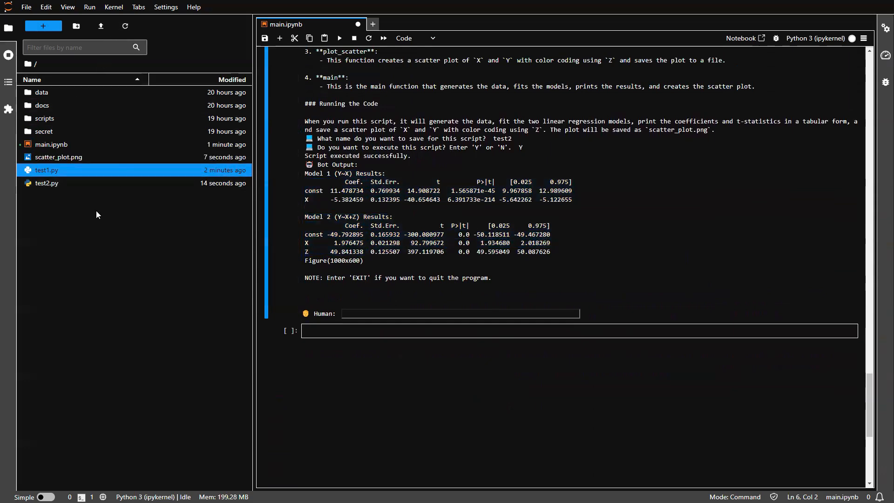
mouse_move(341, 188)
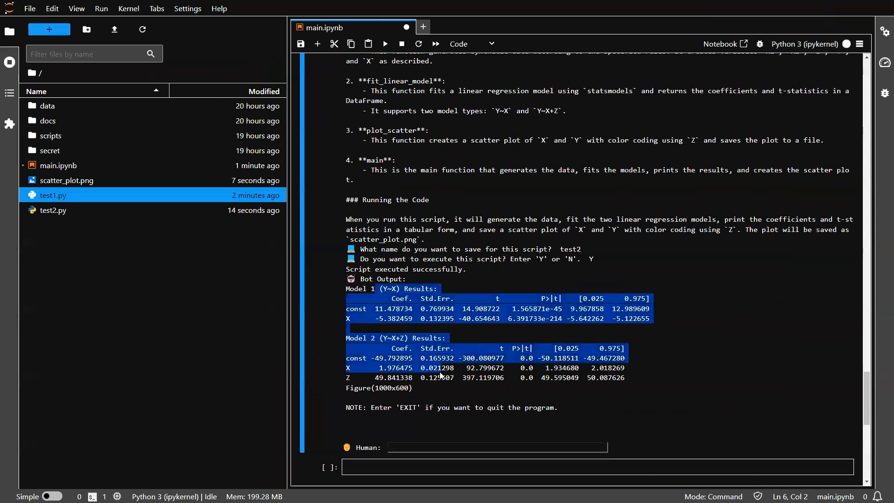
click(397, 298)
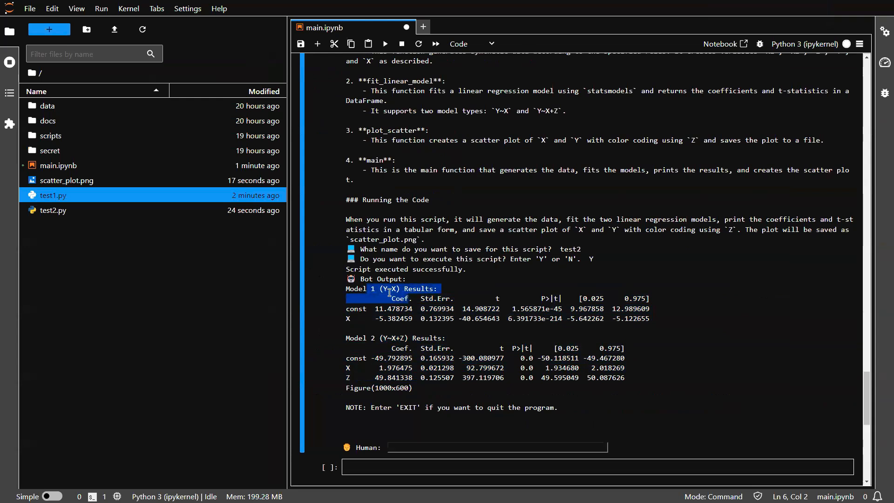
mouse_move(376, 317)
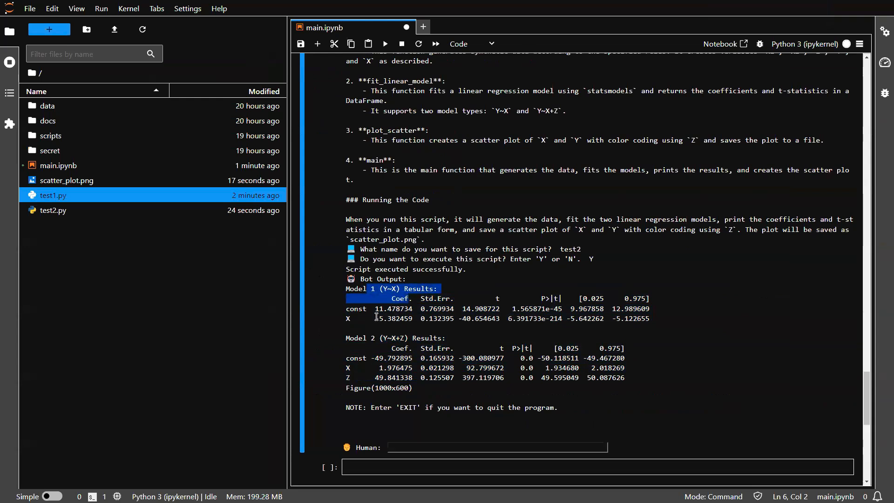
double_click(392, 319)
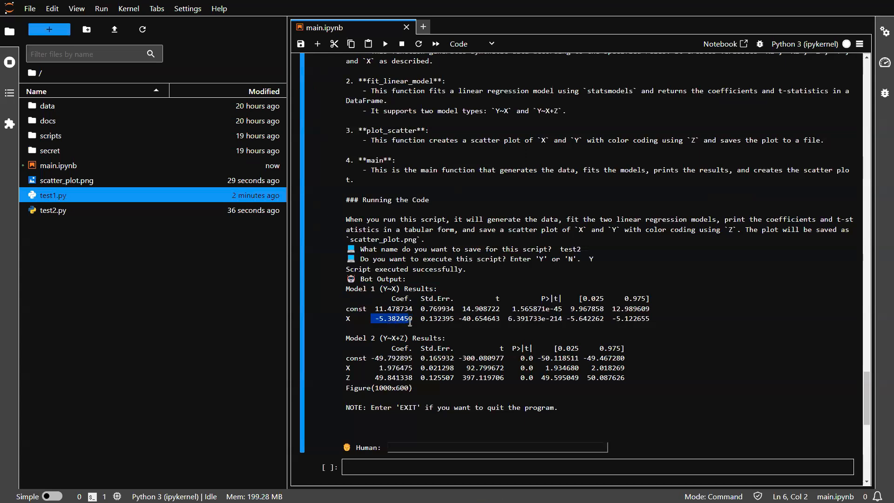
mouse_move(466, 328)
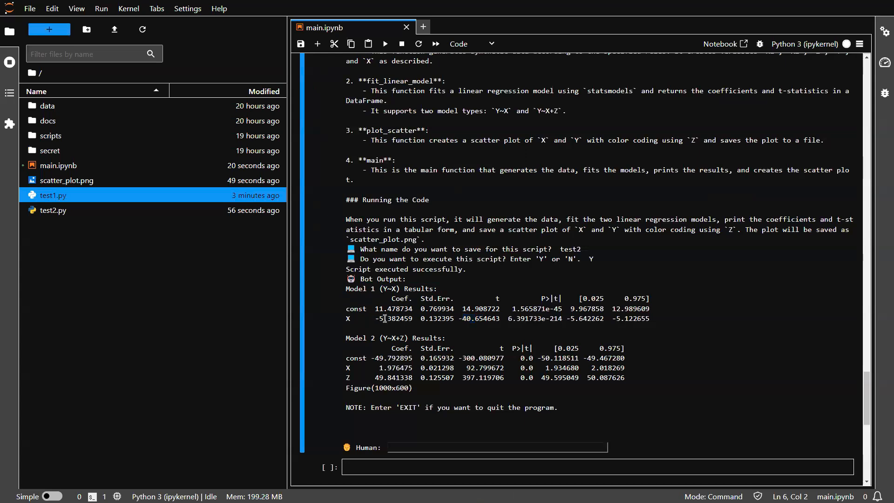
double_click(392, 318)
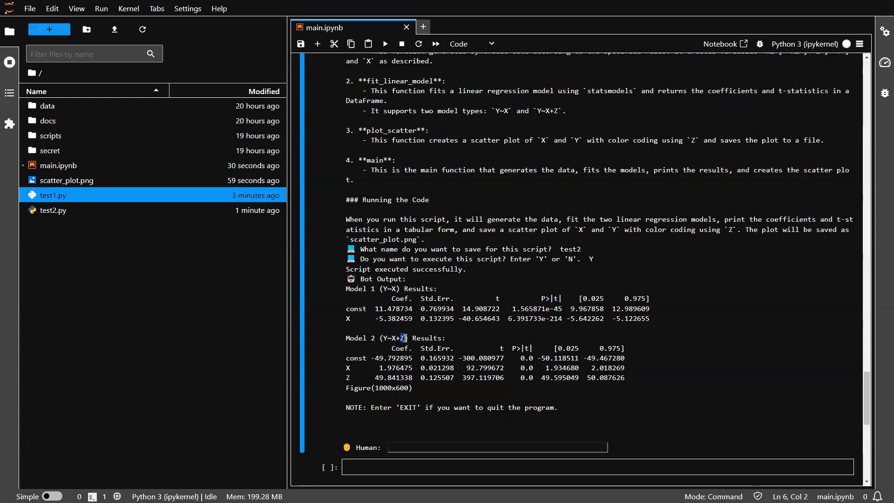
scroll(down, 3)
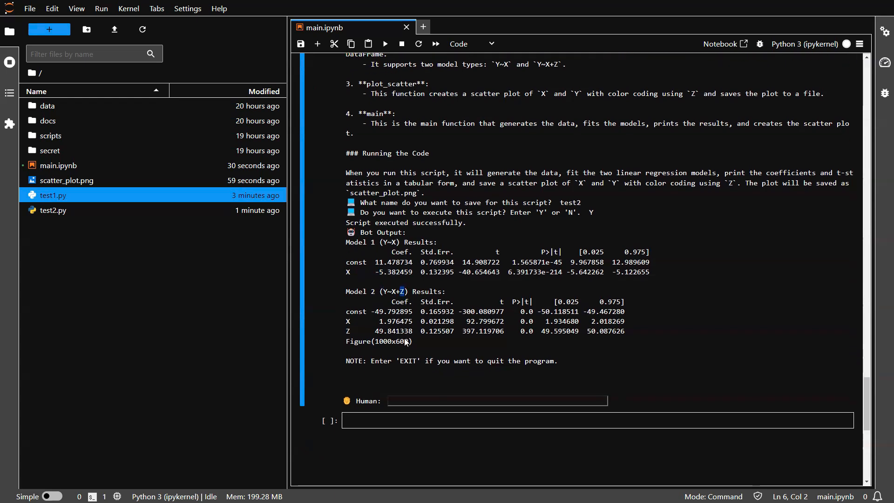
double_click(390, 322)
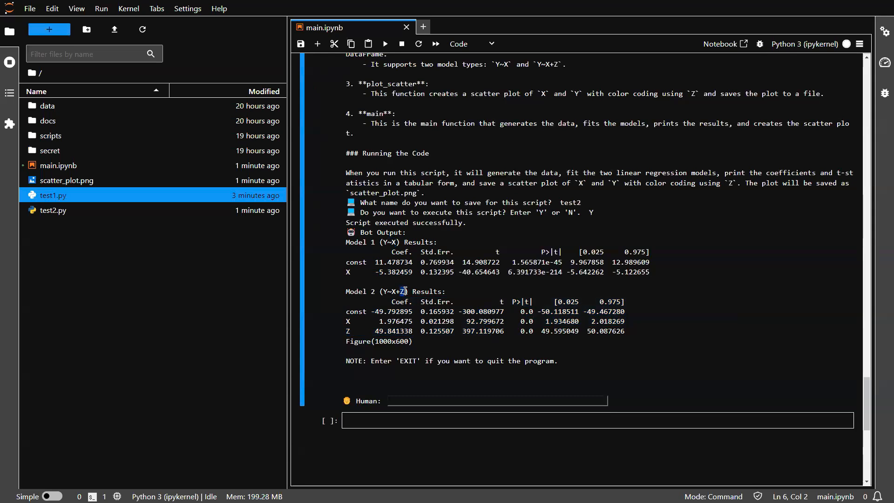
double_click(393, 272)
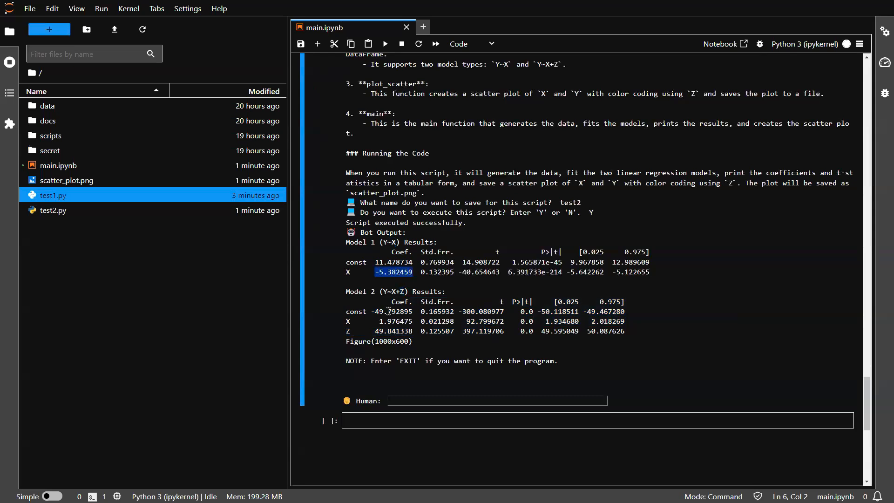
double_click(481, 321)
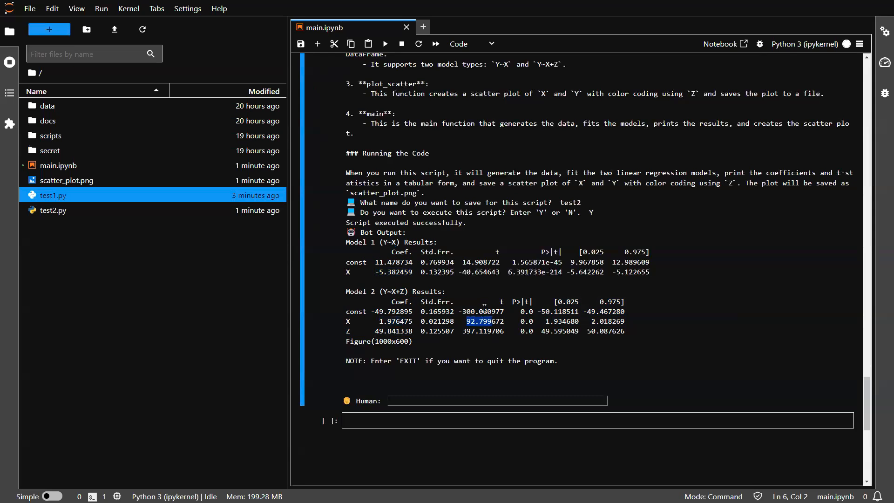
mouse_move(377, 259)
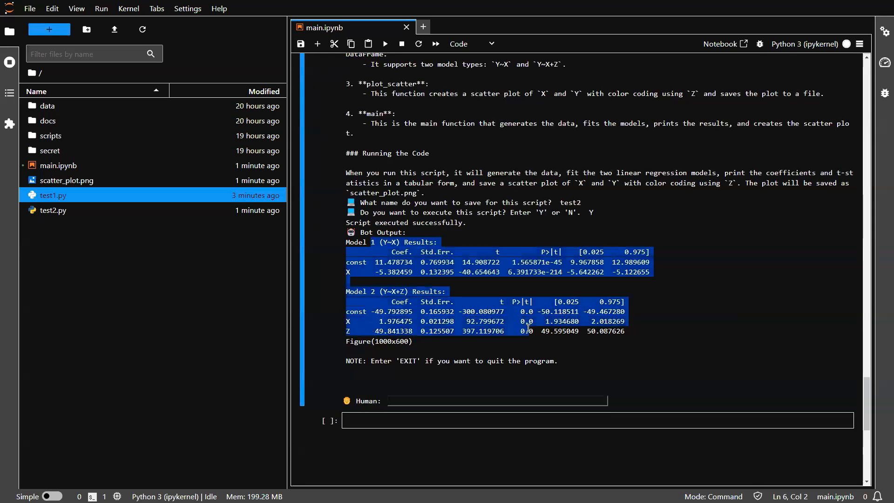
click(470, 316)
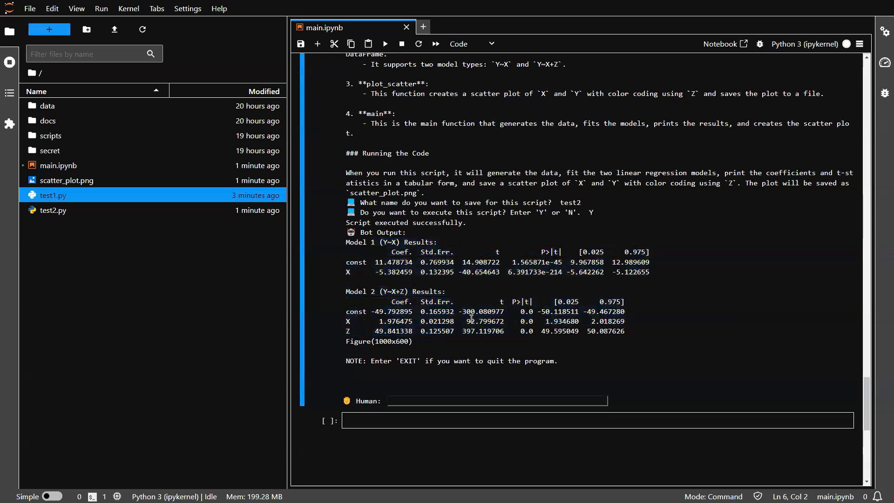
mouse_move(172, 245)
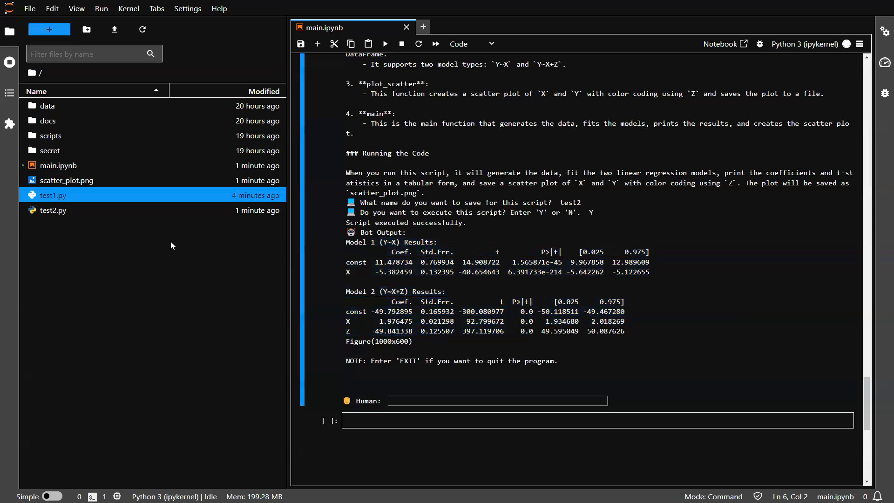
double_click(53, 210)
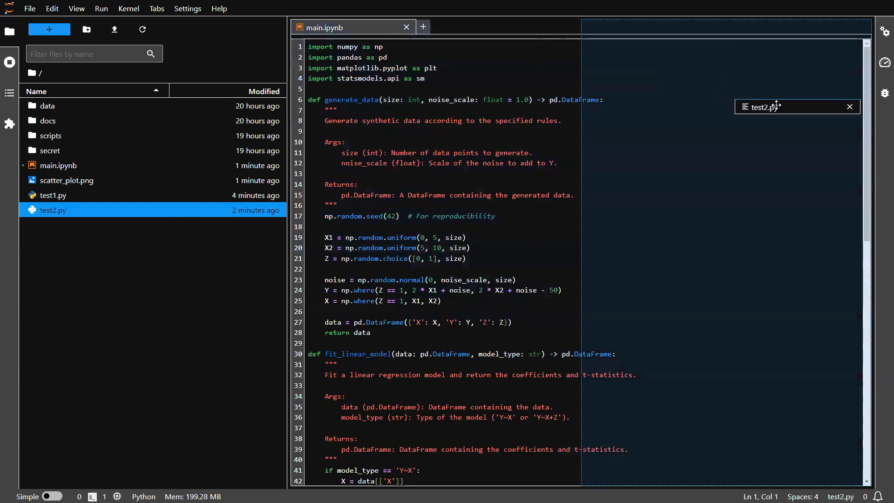
Step: Dock test2.py beside the notebook and review its code down through plot_scatter and main()
click(765, 107)
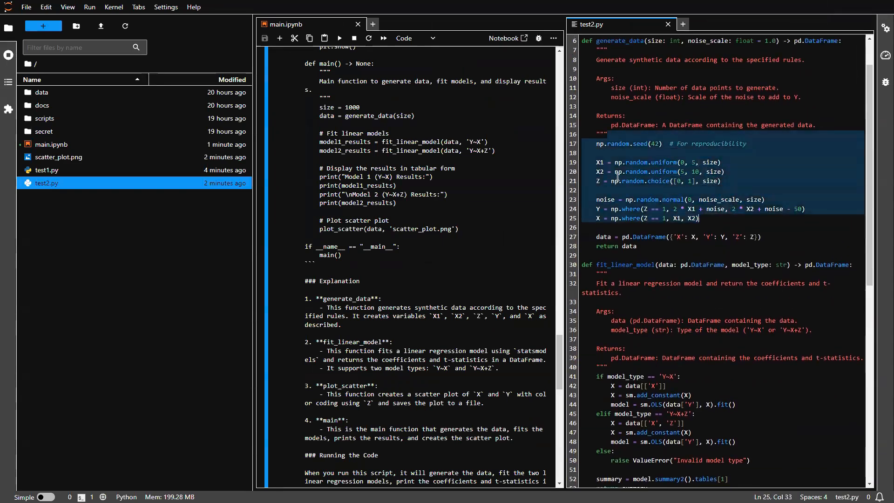
click(599, 162)
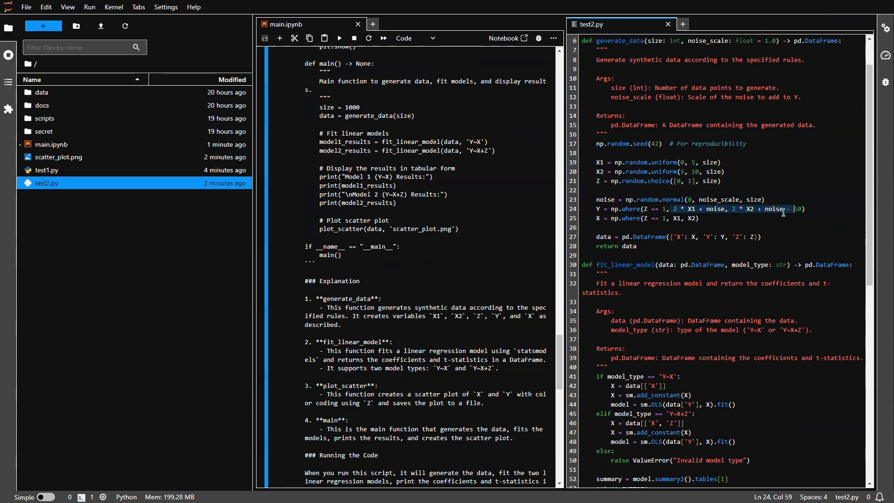
scroll(down, 3)
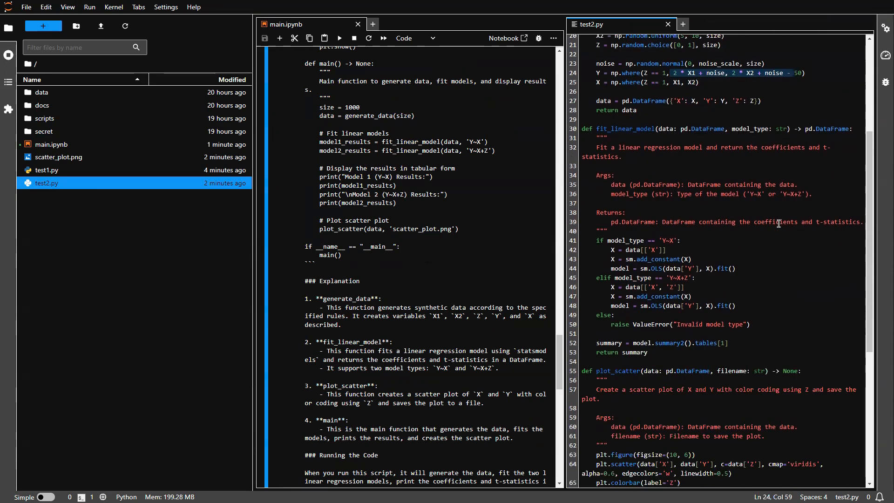
scroll(down, 3)
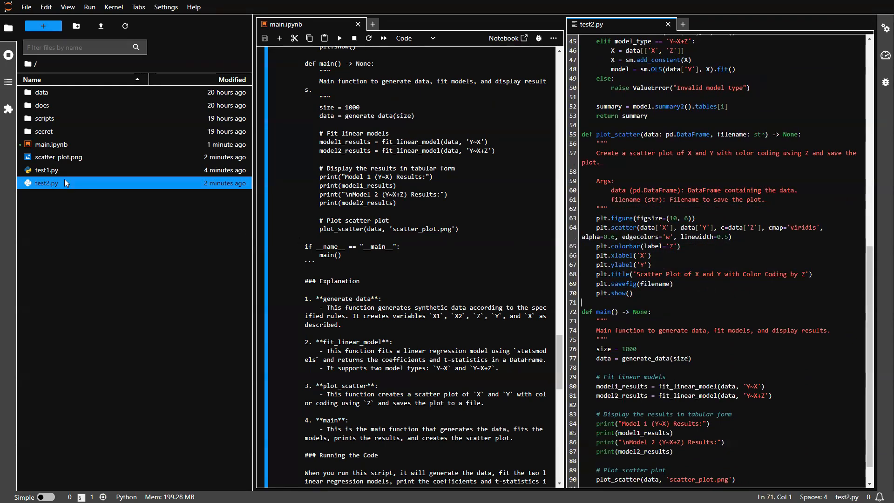
Step: Open scatter_plot.png showing the two Z-coloured clusters beside the notebook
double_click(58, 156)
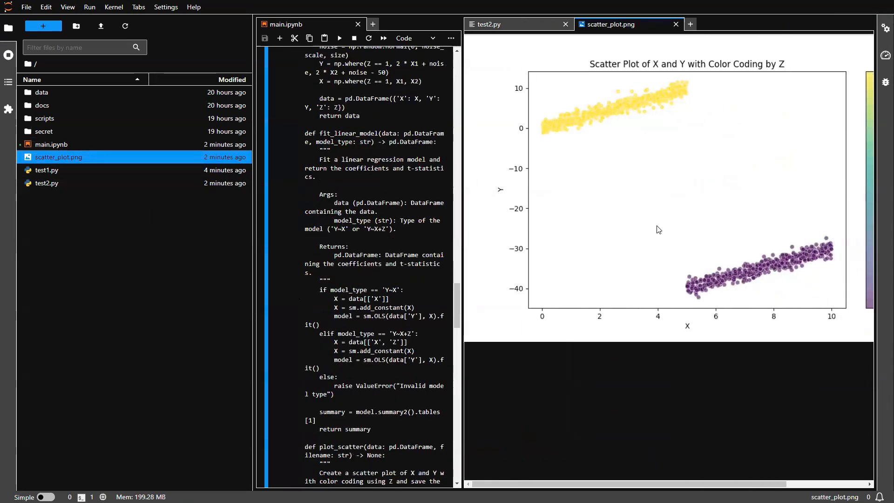
mouse_move(758, 296)
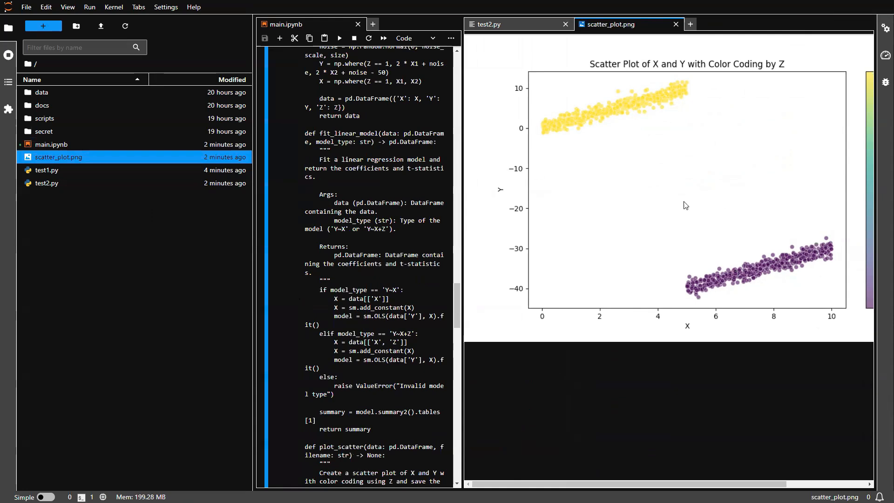
mouse_move(654, 107)
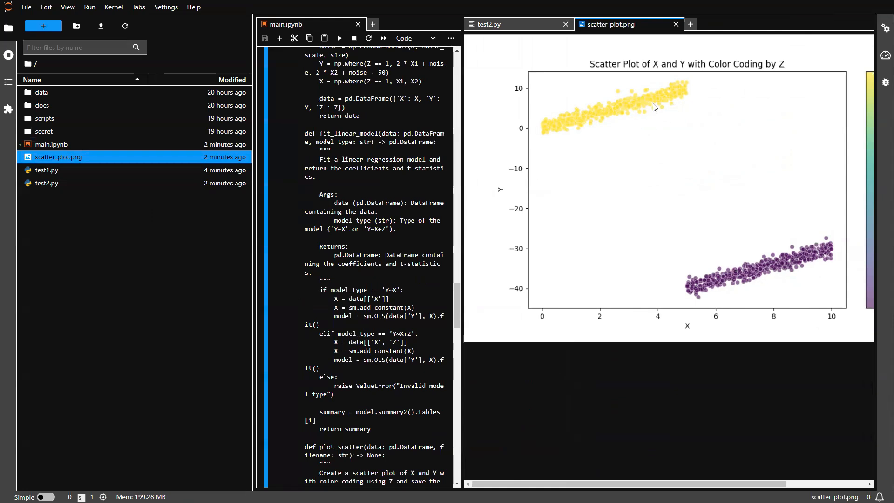
mouse_move(639, 111)
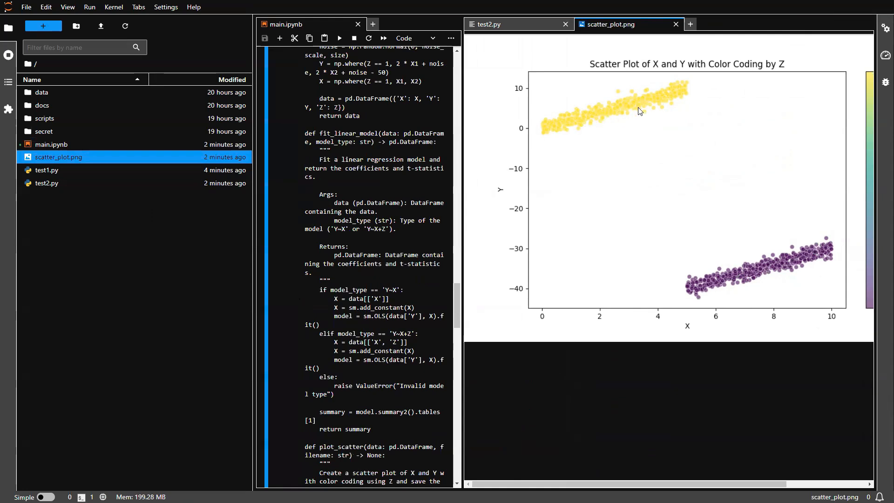
mouse_move(749, 280)
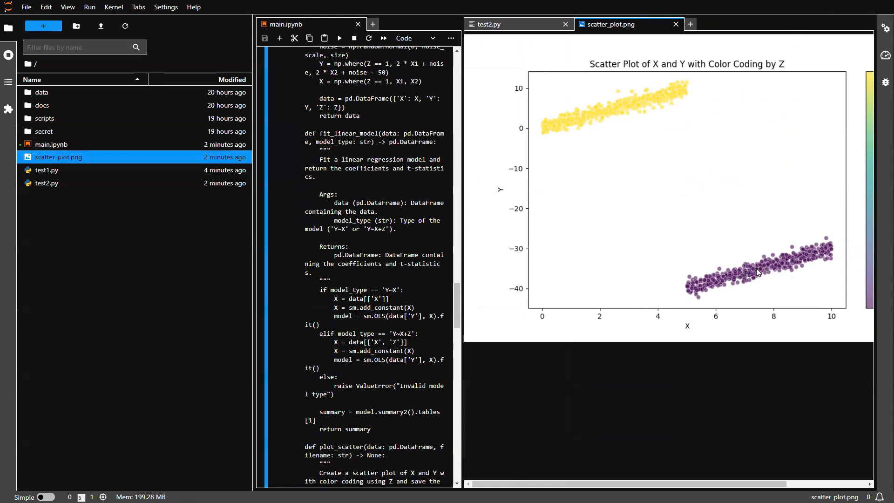
mouse_move(812, 260)
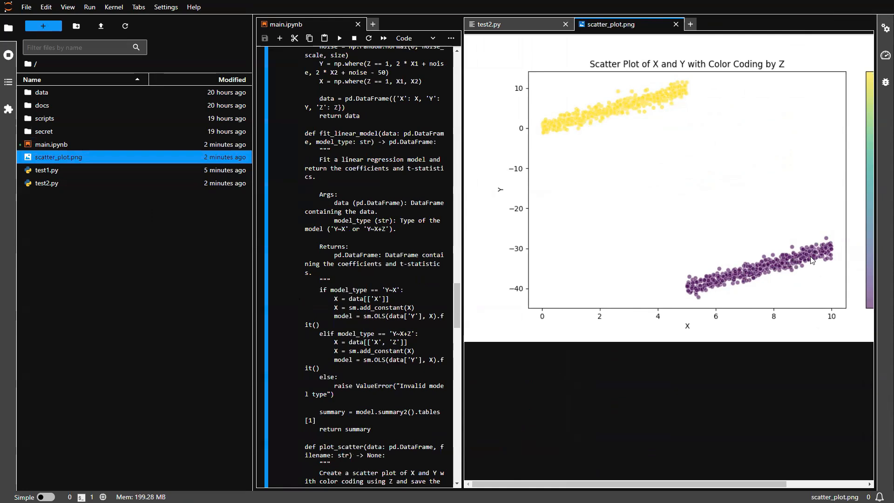
scroll(down, 3)
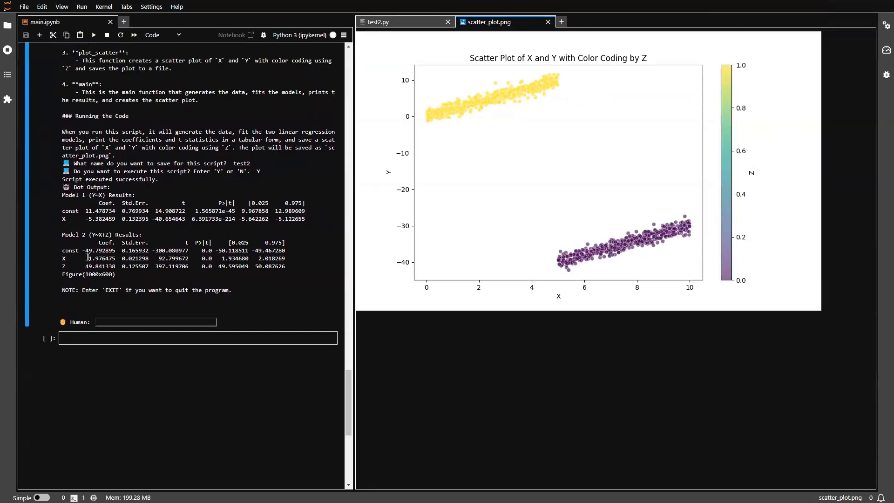
double_click(102, 258)
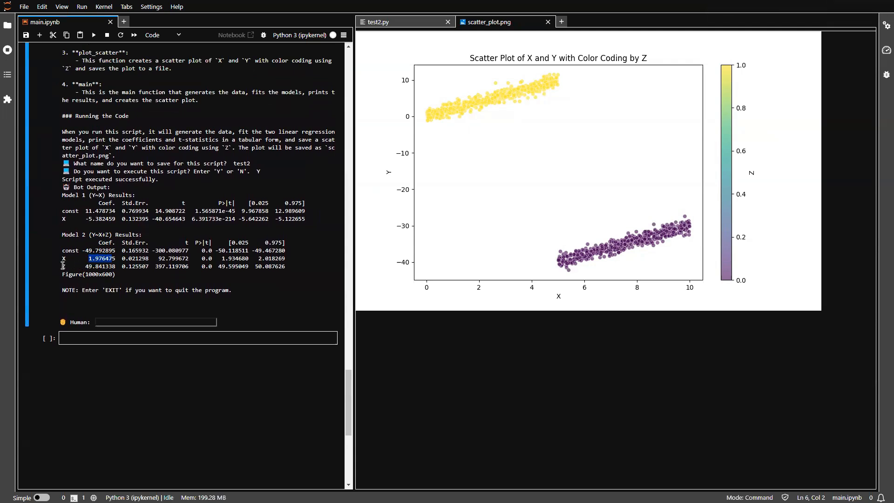
click(90, 258)
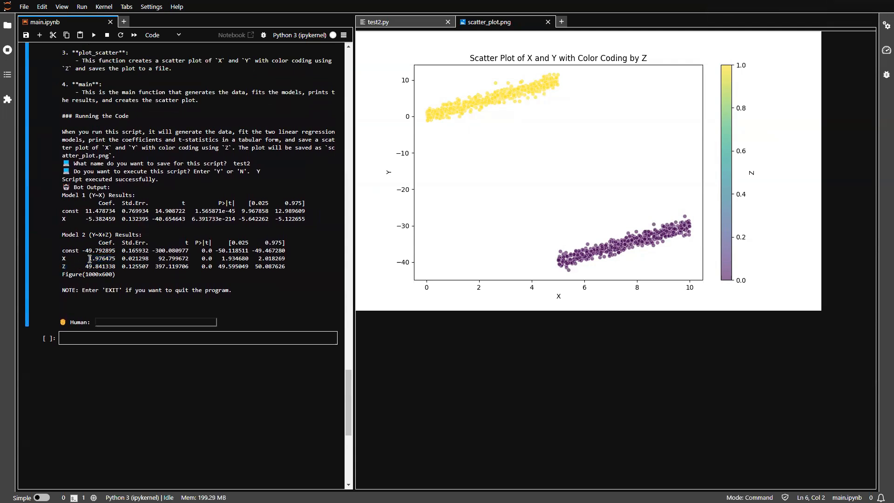
double_click(101, 258)
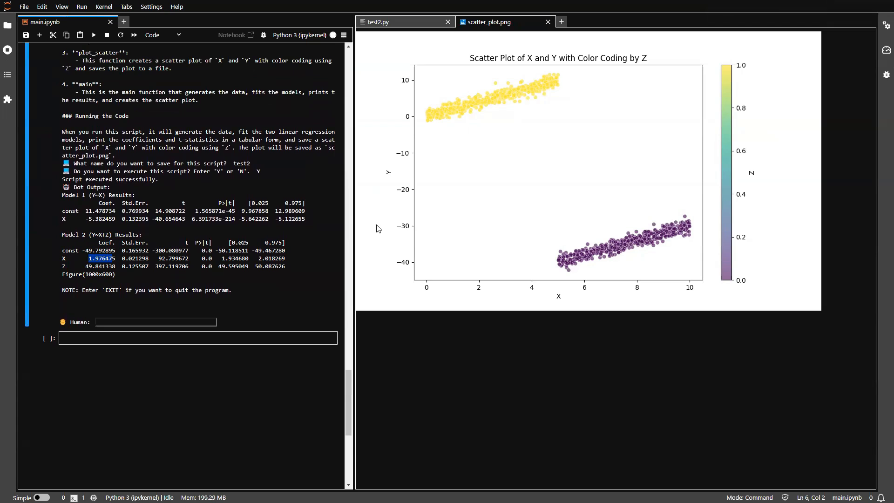
mouse_move(510, 101)
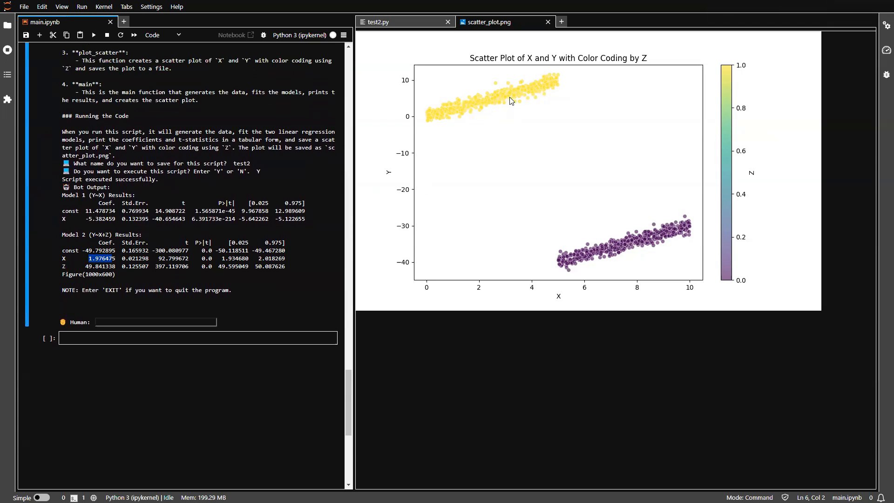
mouse_move(543, 89)
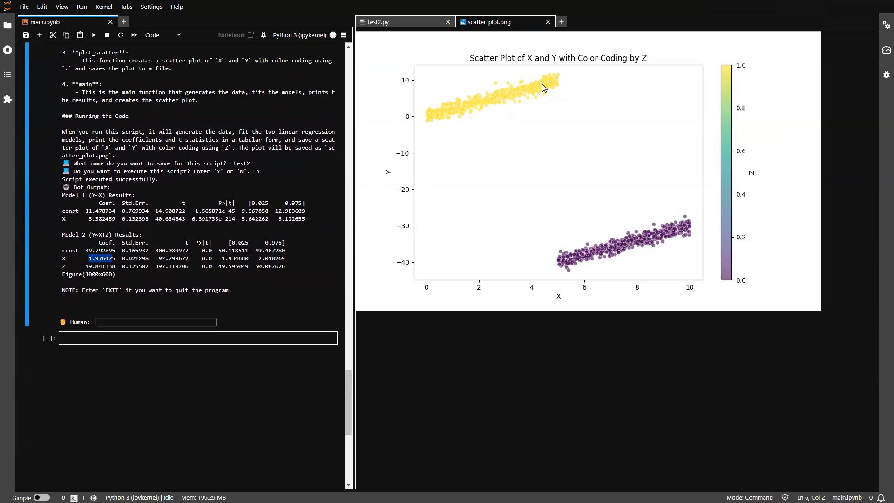
mouse_move(634, 244)
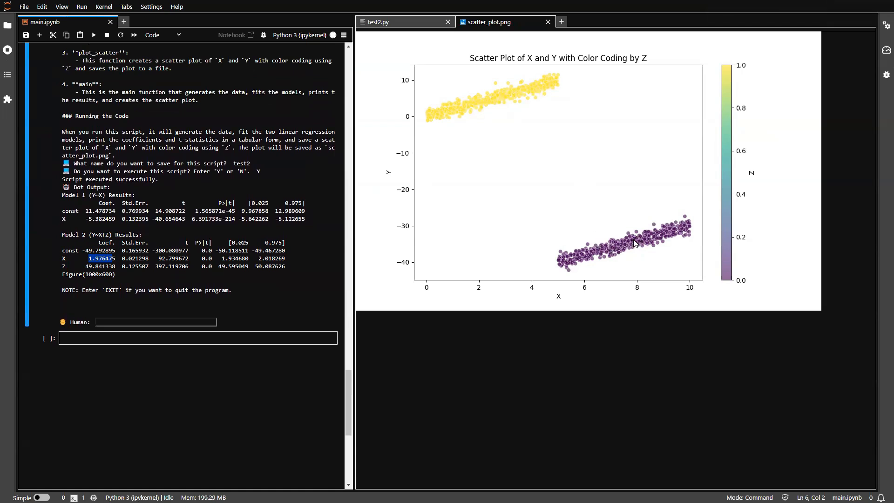
mouse_move(636, 243)
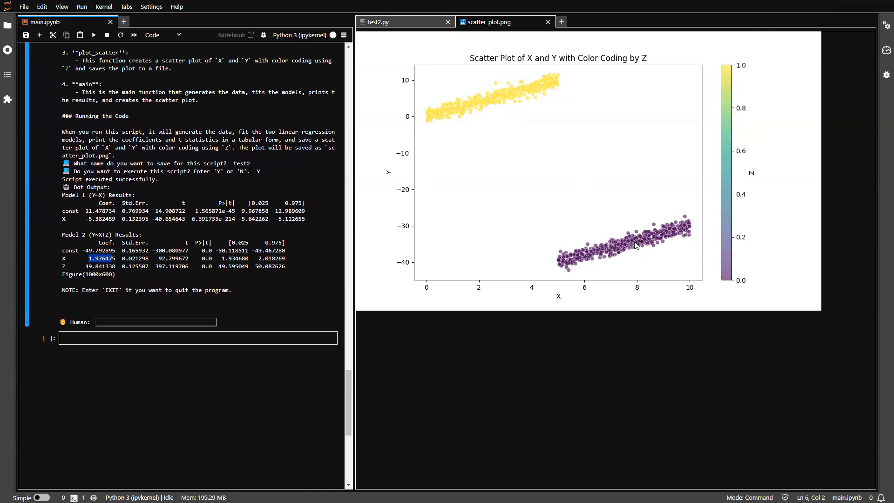
mouse_move(497, 110)
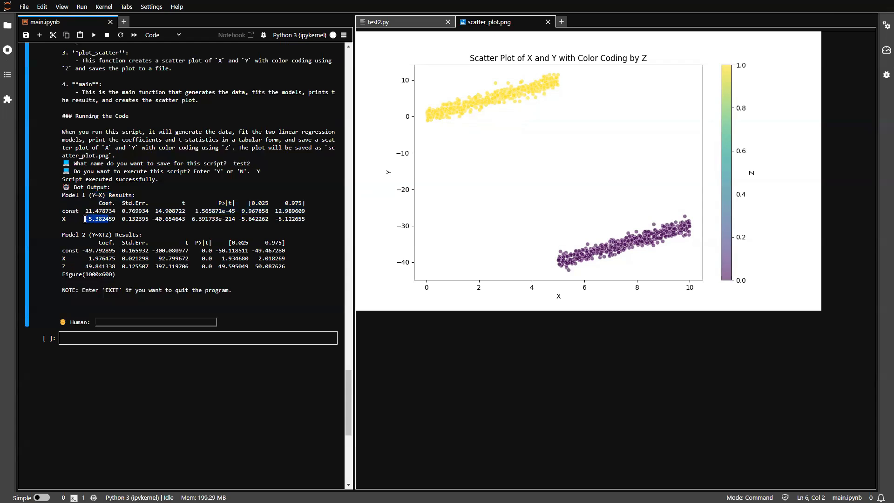
mouse_move(513, 106)
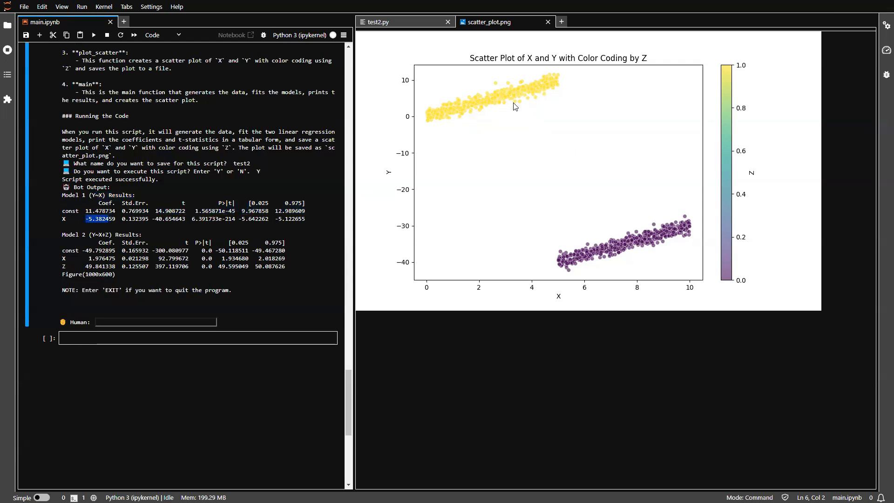
mouse_move(624, 229)
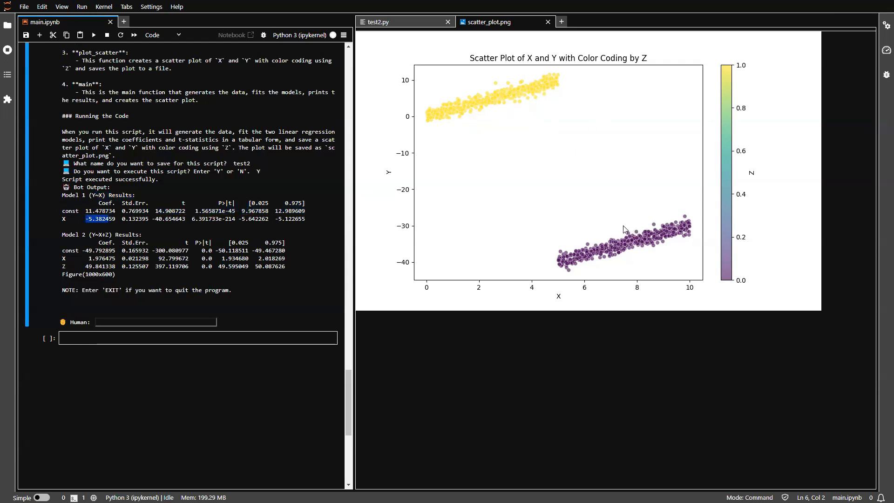
mouse_move(621, 212)
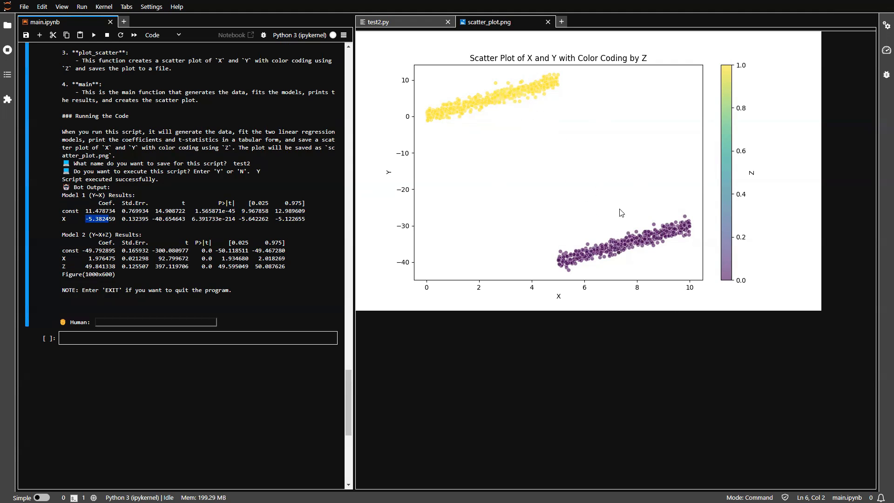
mouse_move(484, 103)
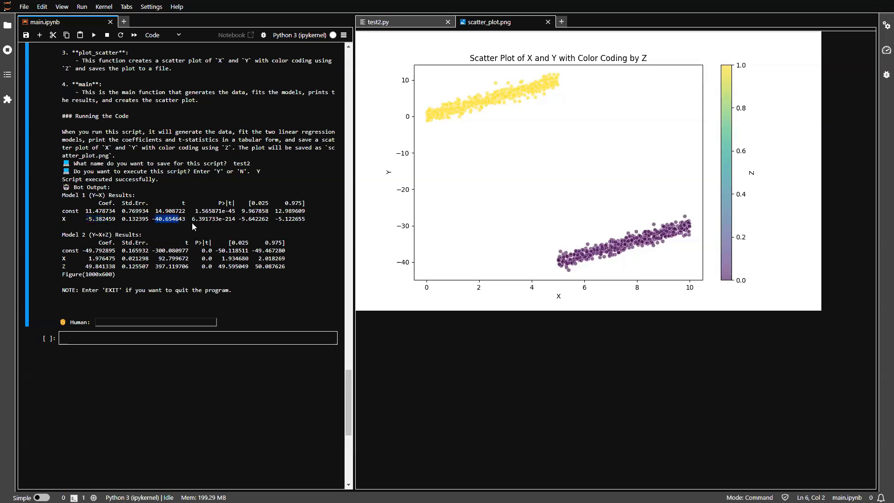
mouse_move(200, 228)
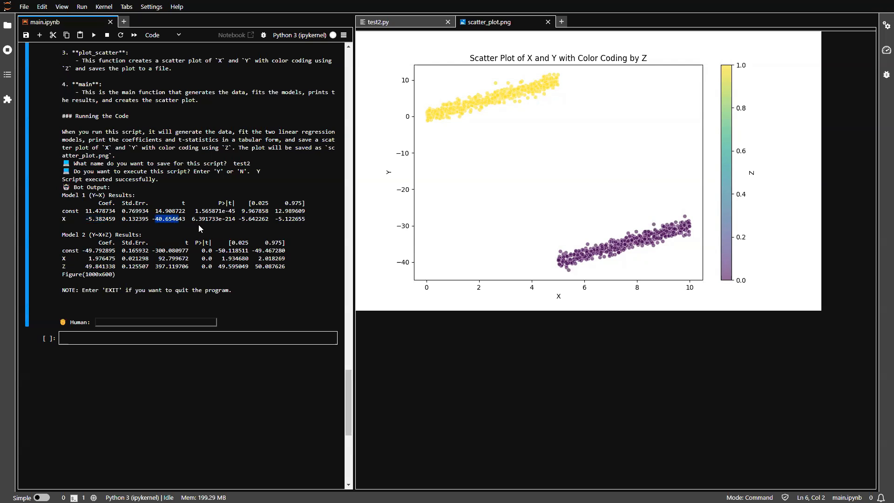